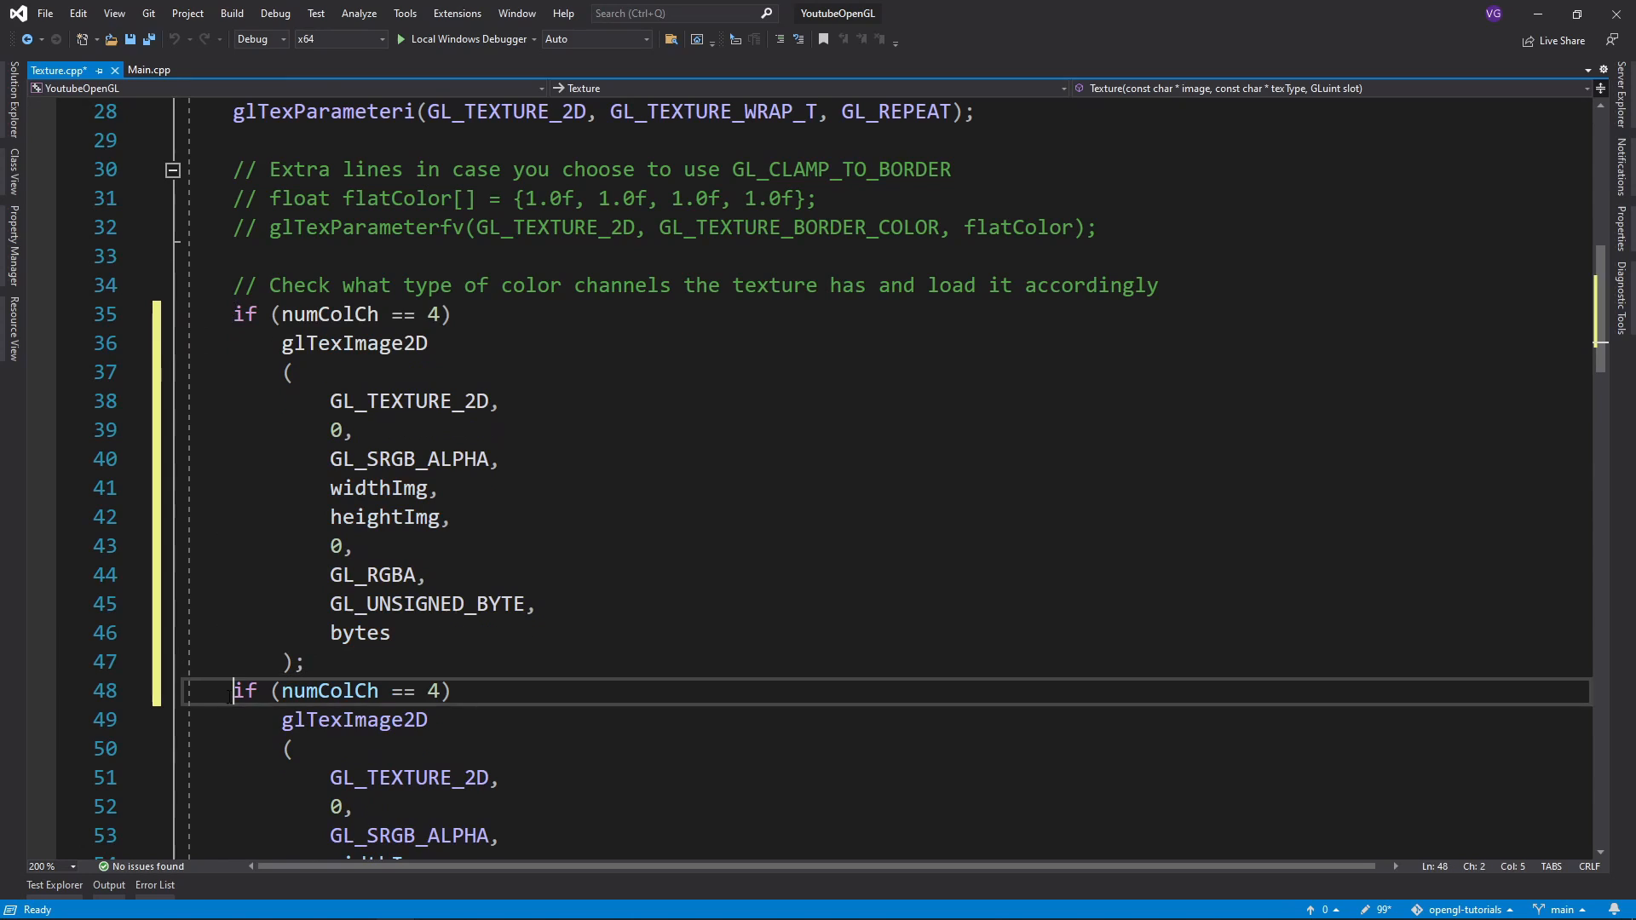
- In Texture.cpp, check type == "normal" first and make the following check an else if
{"action": "type", "text": "else"}
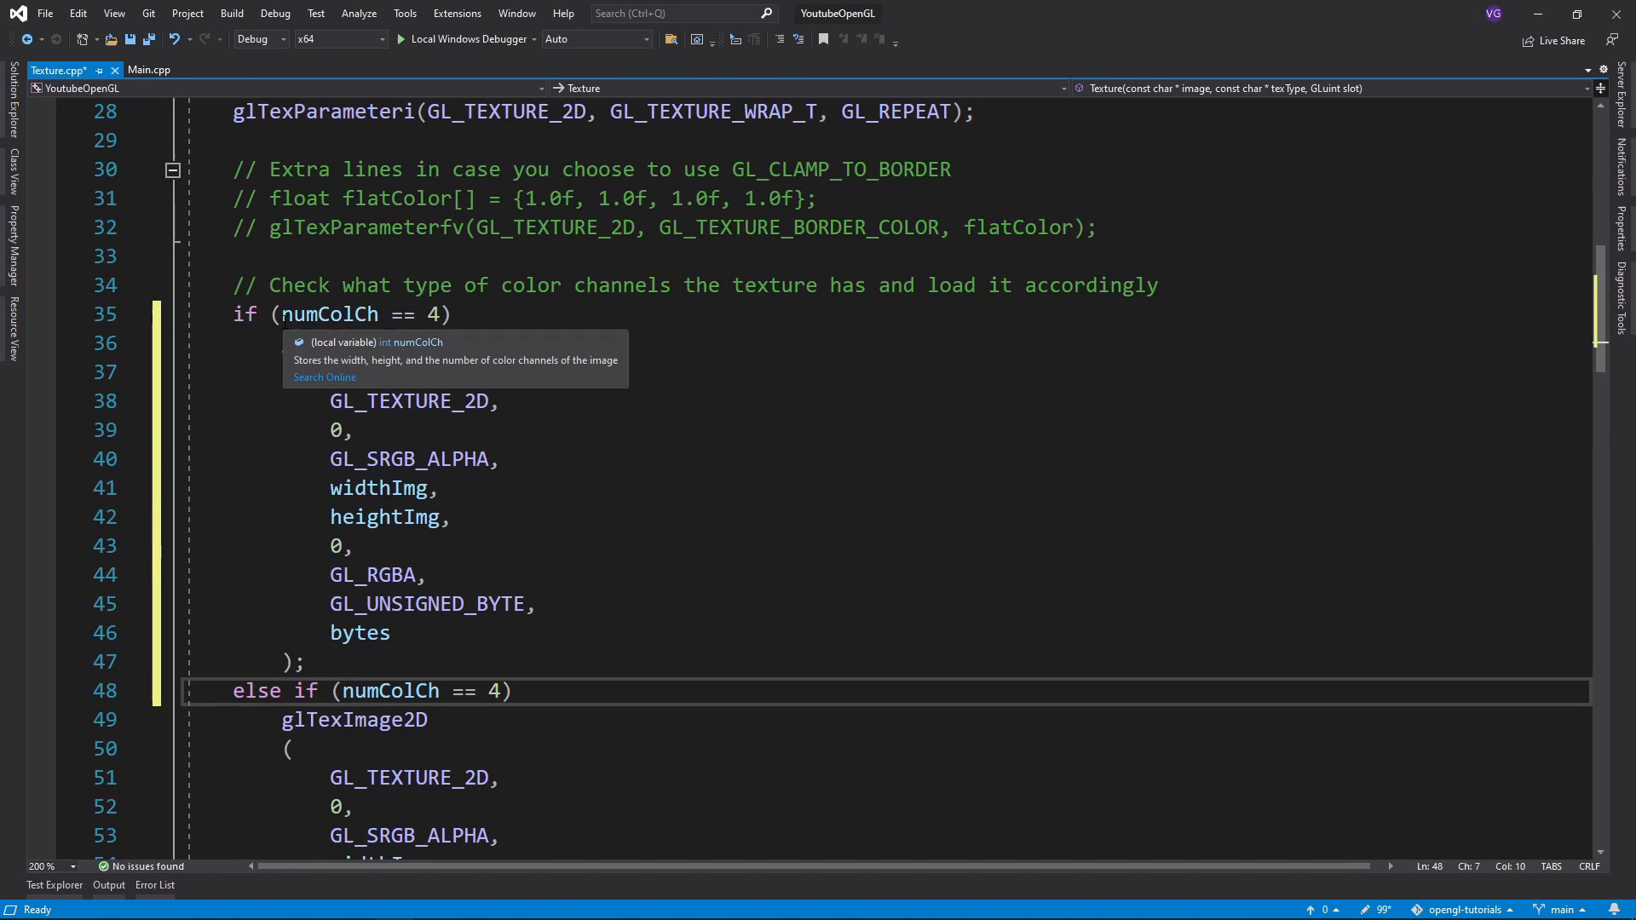
{"action": "type", "text": "type =="}
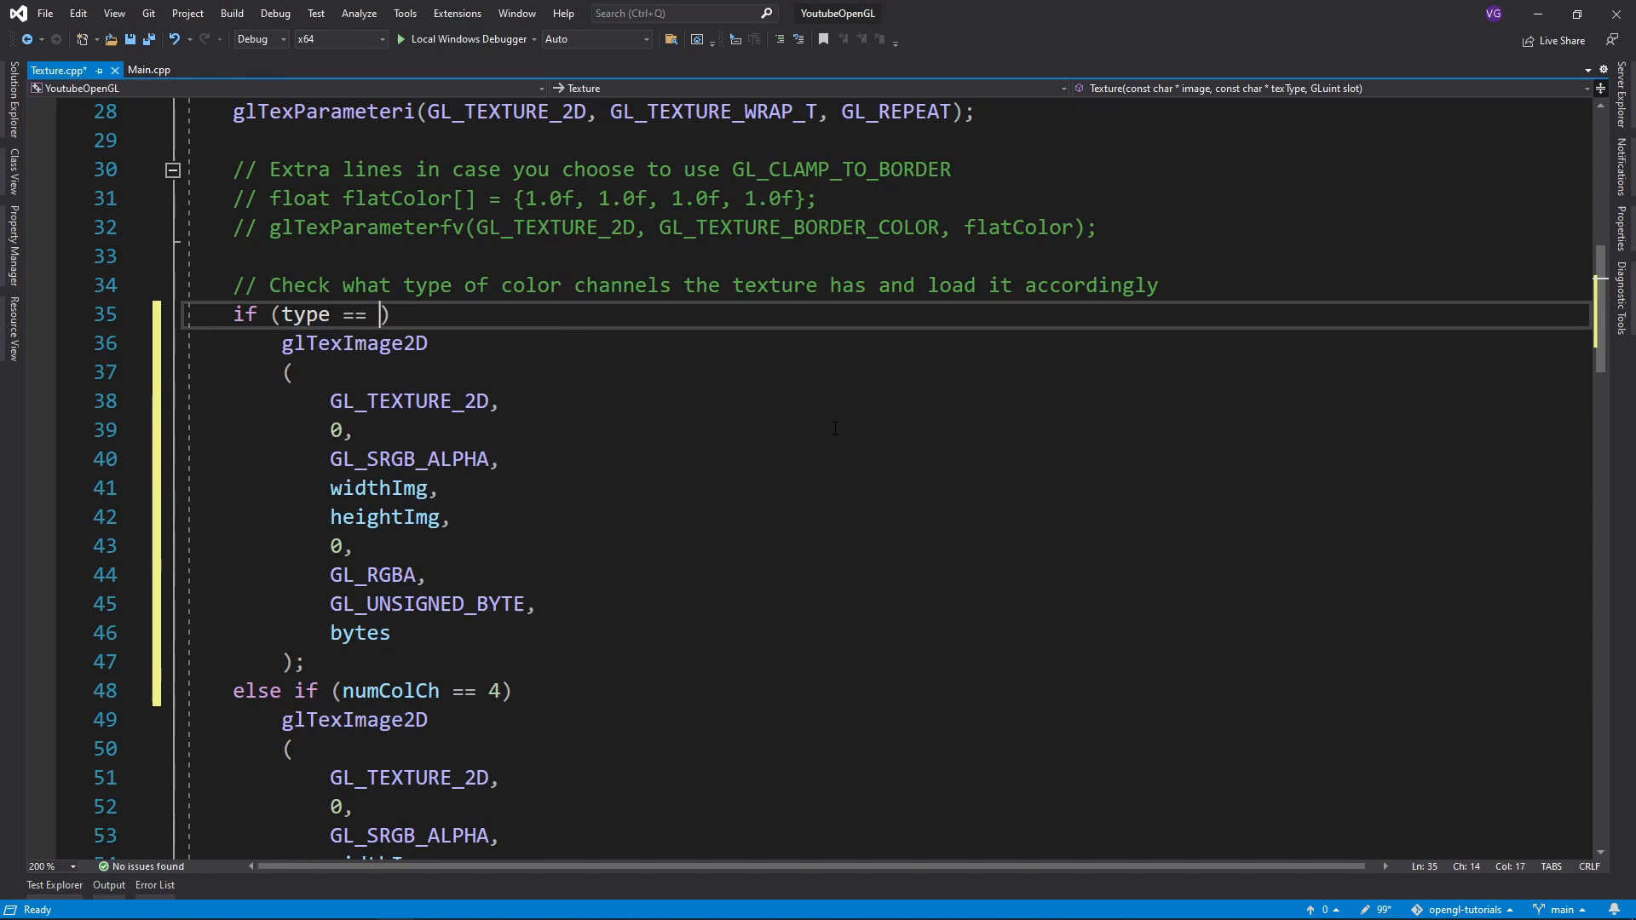
{"action": "type", "text": "\"normal\""}
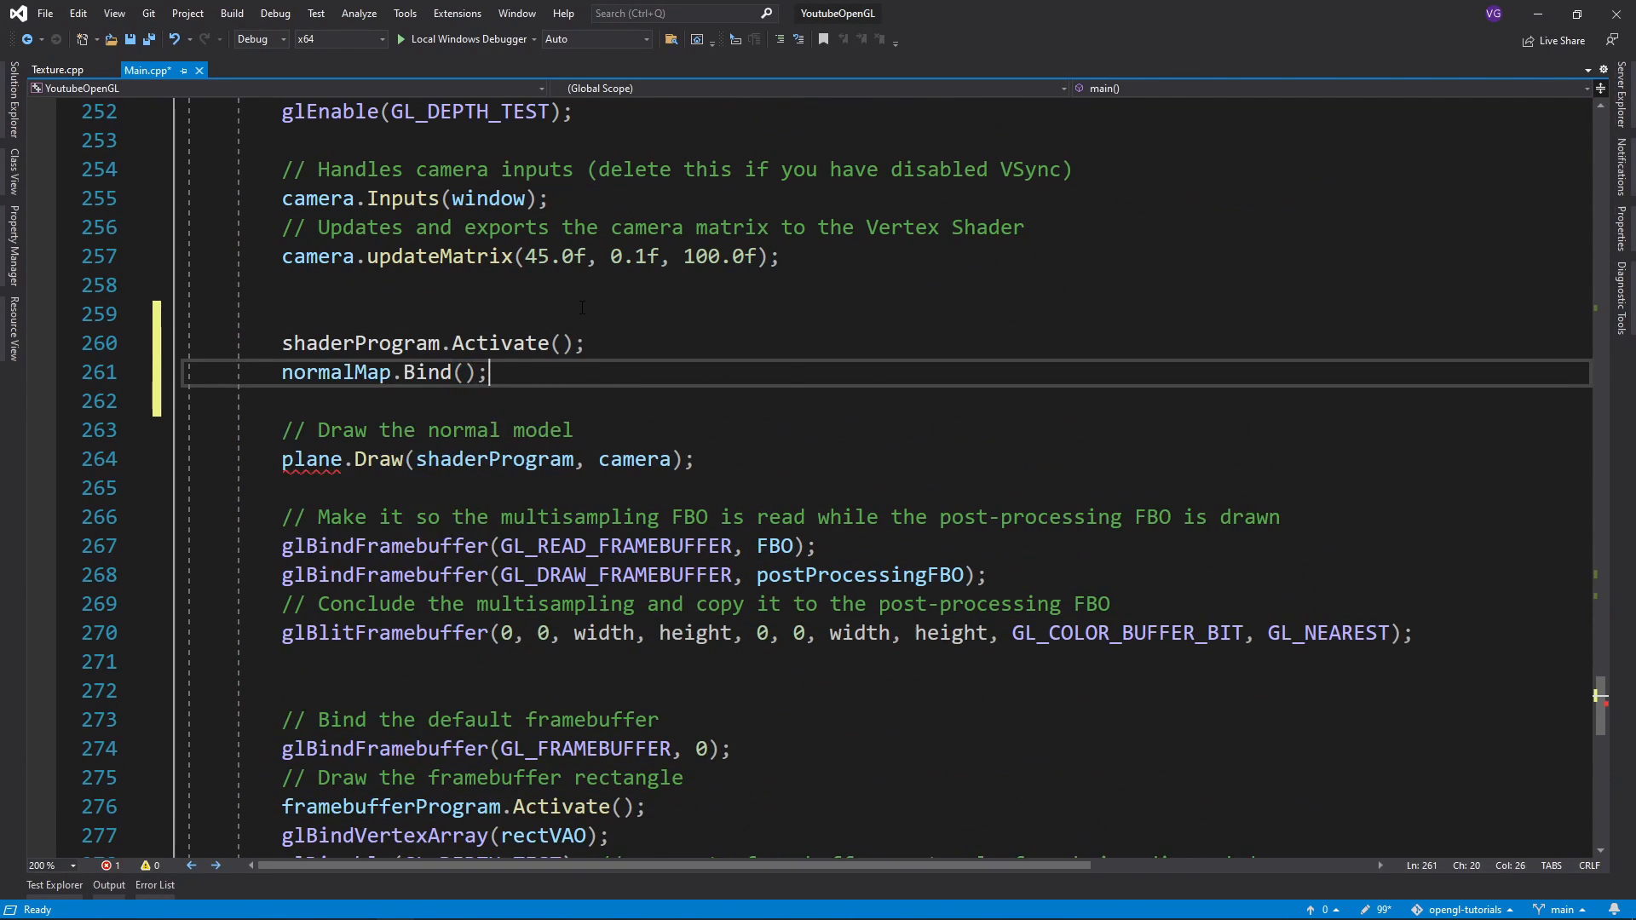
- In default.frag, remap the sampled normal with .xyz * 2.0f - 1.0f before normalizing
{"action": "left_click", "coordinate": [62, 69]}
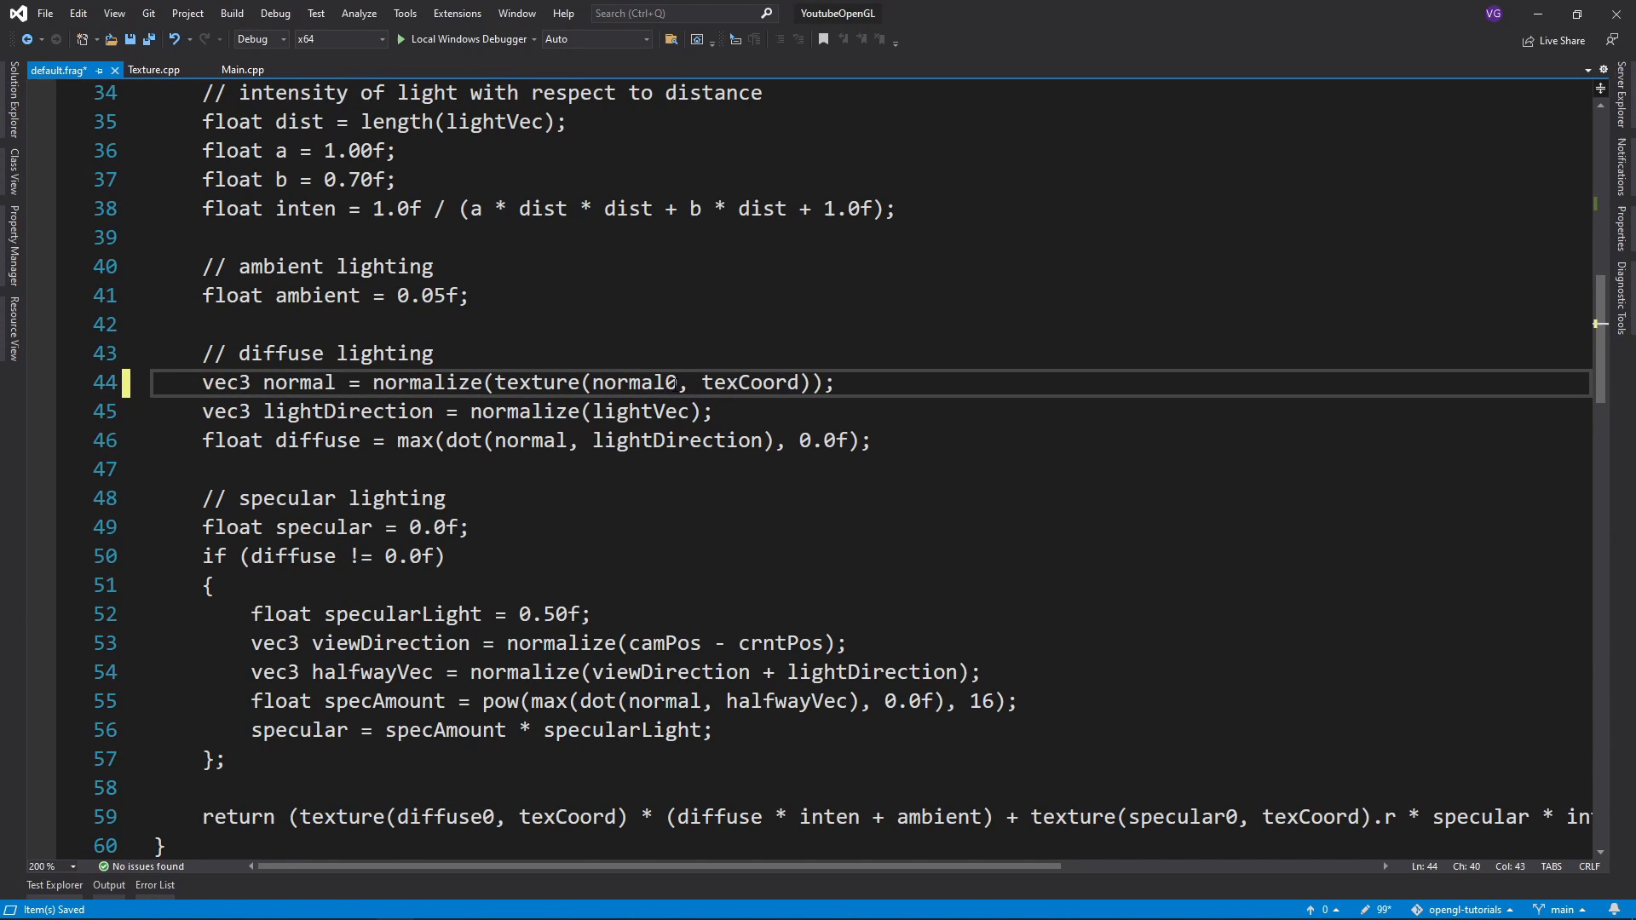
{"action": "type", "text": ".xyz * 2.0f -"}
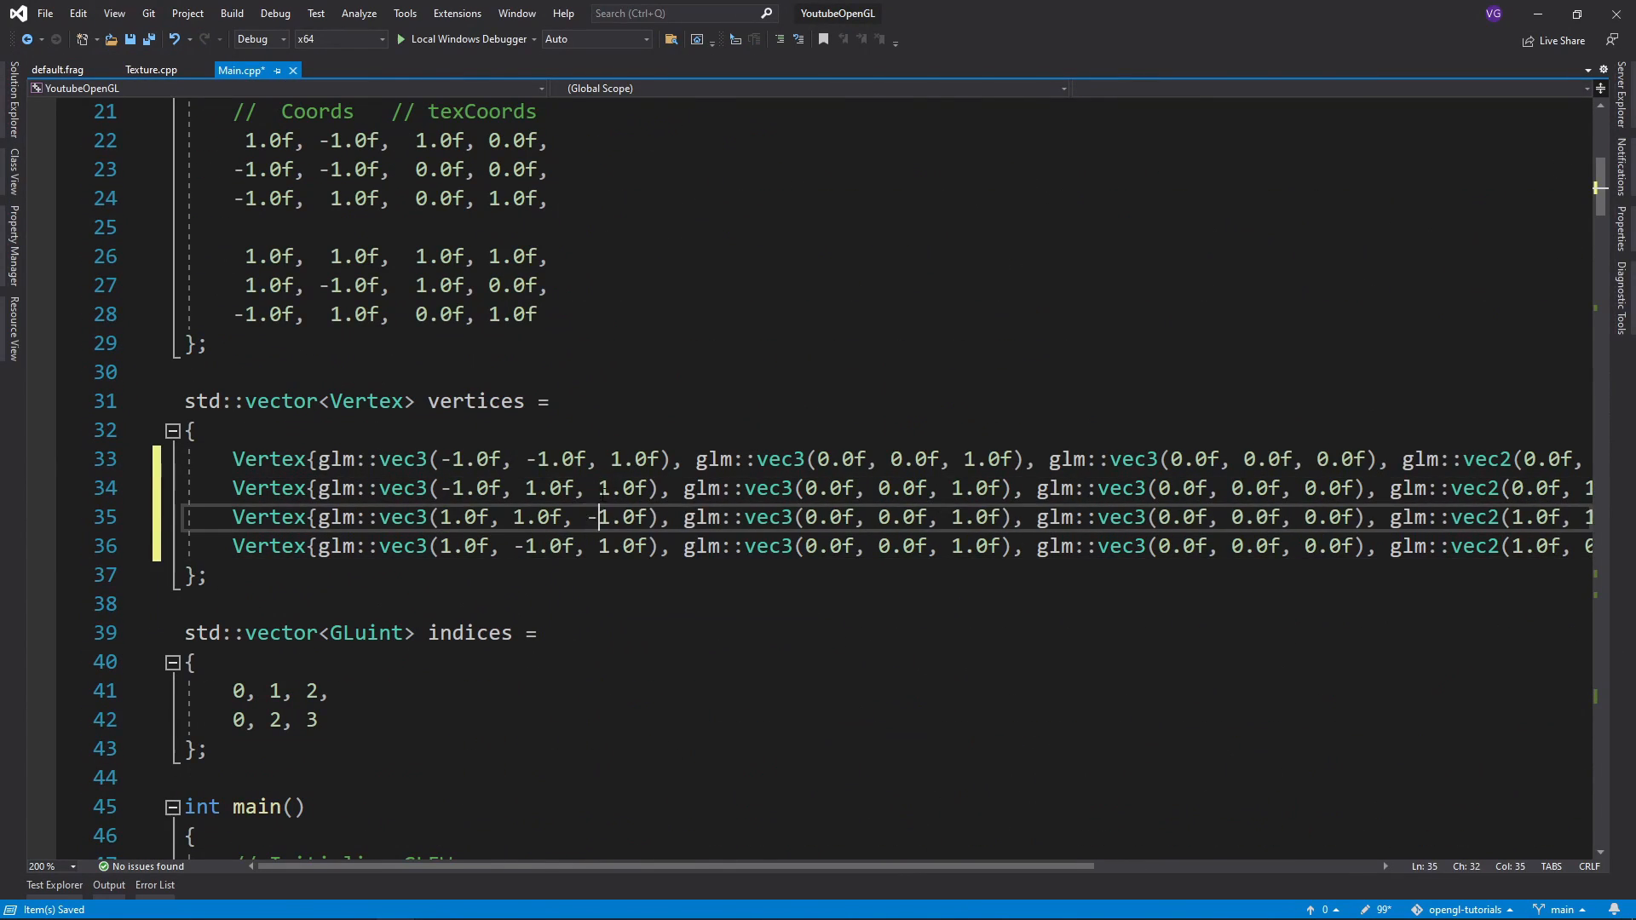
- Bring up default.geom and add blank lines at the start of main()
{"action": "left_click", "coordinate": [469, 38]}
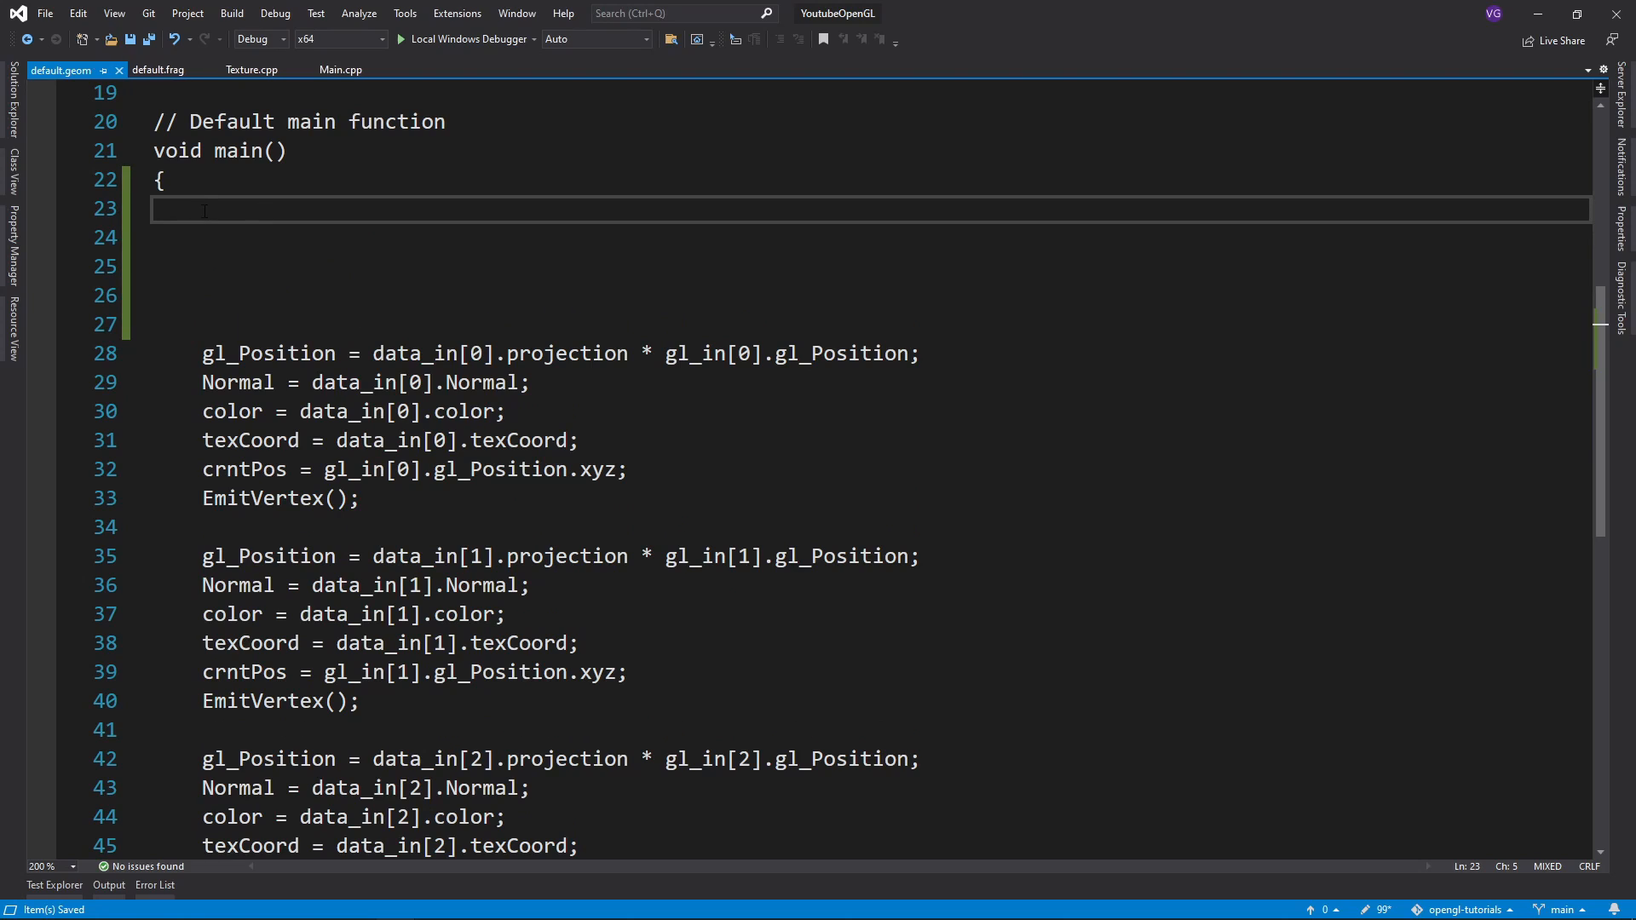
- Type the edge0, edge1, deltaUV0, deltaUV1 and invDet lines, then begin the tangent line
{"action": "type", "text": "vec3 edge0 = gl_in[1].gl_Position.xyz - gl_in[0]"}
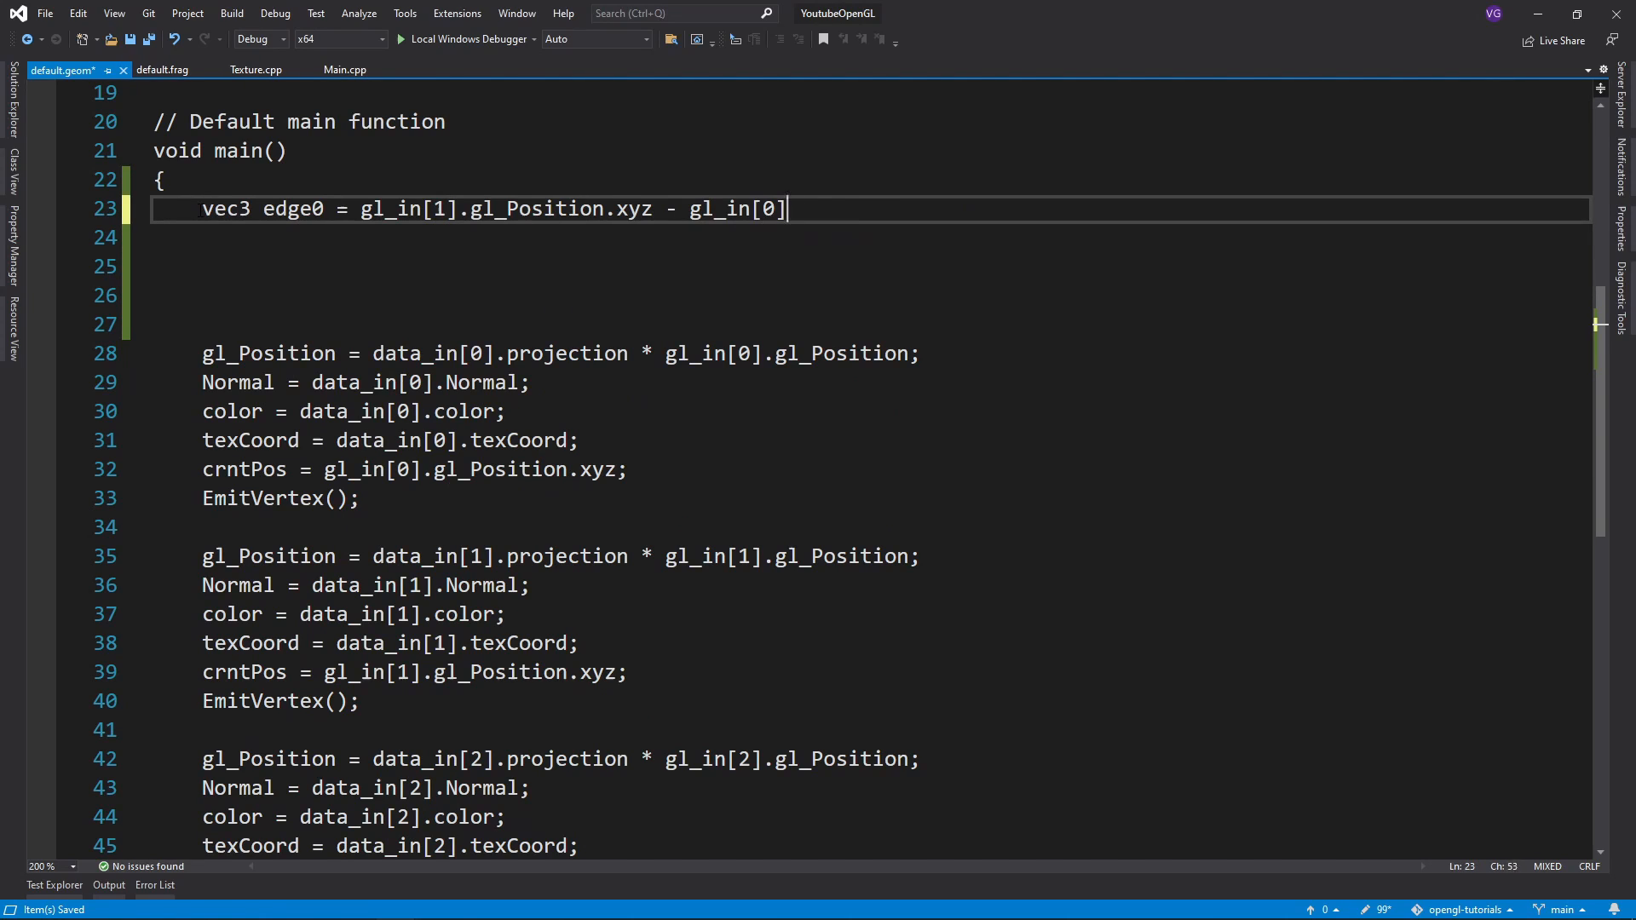
{"action": "type", "text": ".gl_Position.xyz;"}
{"action": "type", "text": "vec3 tan"}
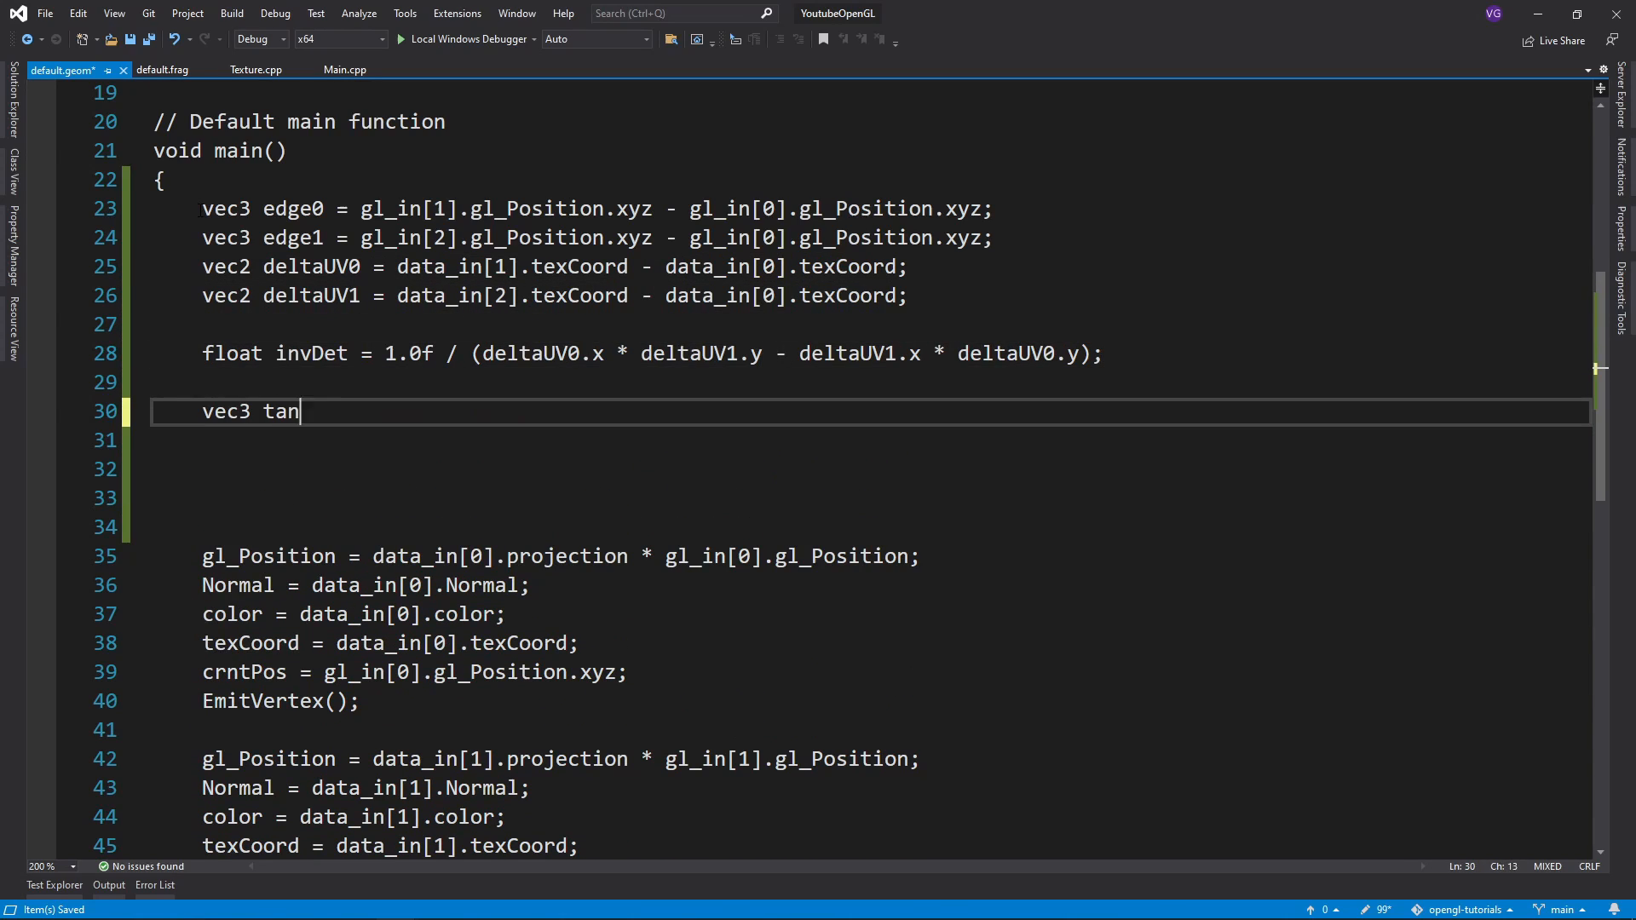
{"action": "type", "text": "gent = vec3(invDet * (deltaUV1.y * edge0 - deltaUV0.y * edge1));"}
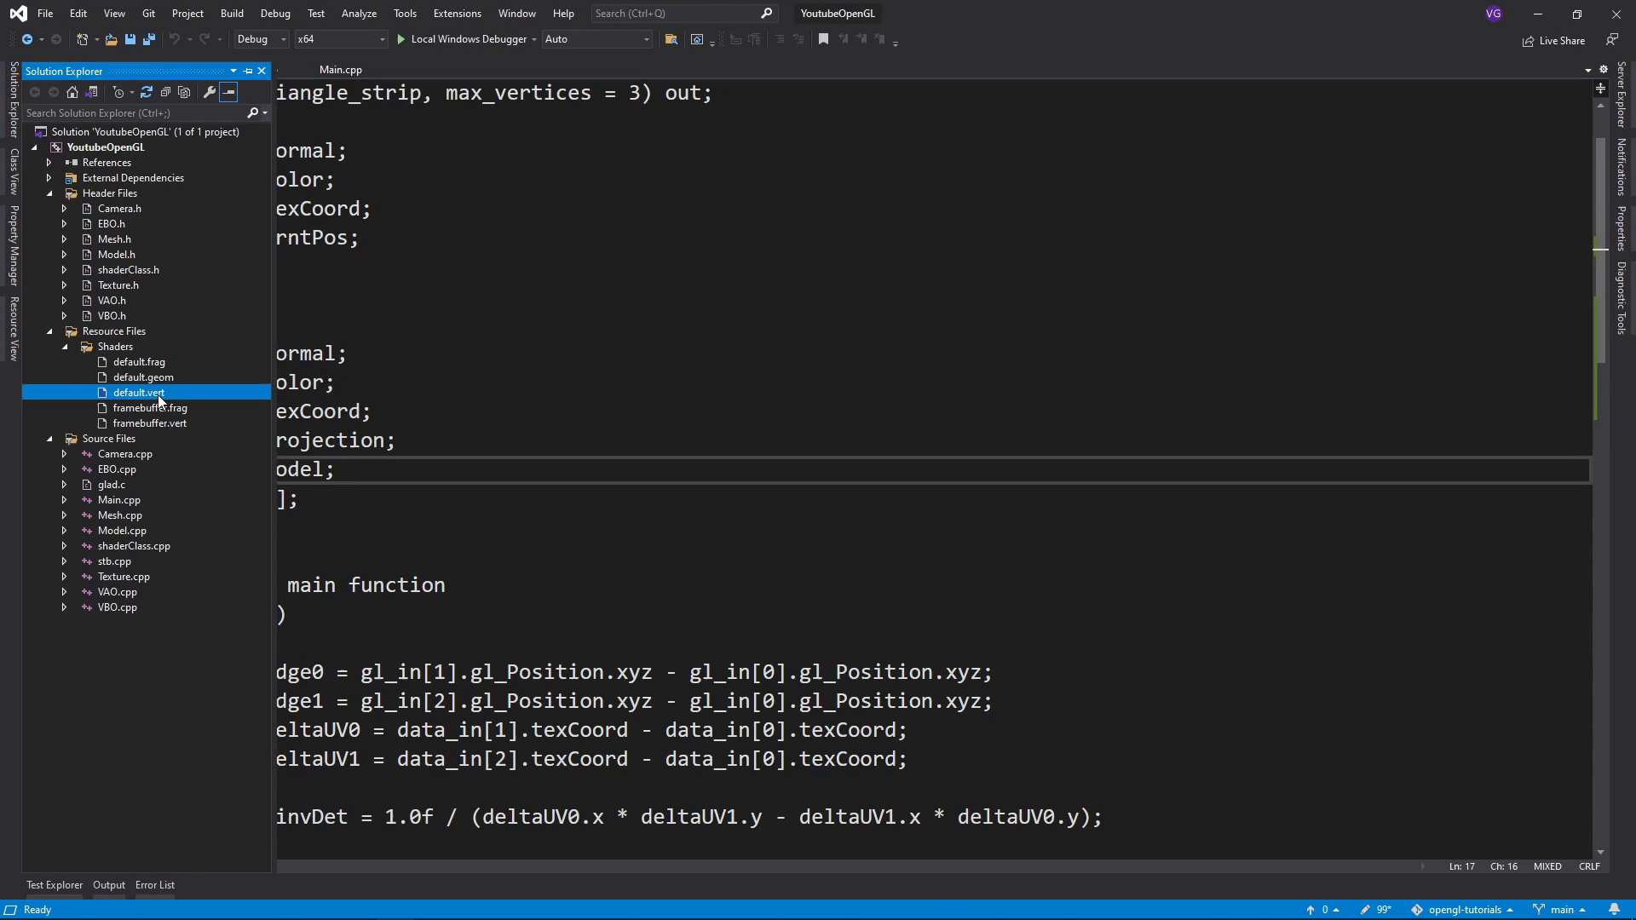
- Compute N as normalized model-space cross(edge1, edge0) and begin mat3 TBN = mat3(T, B, N)
{"action": "left_click", "coordinate": [154, 69]}
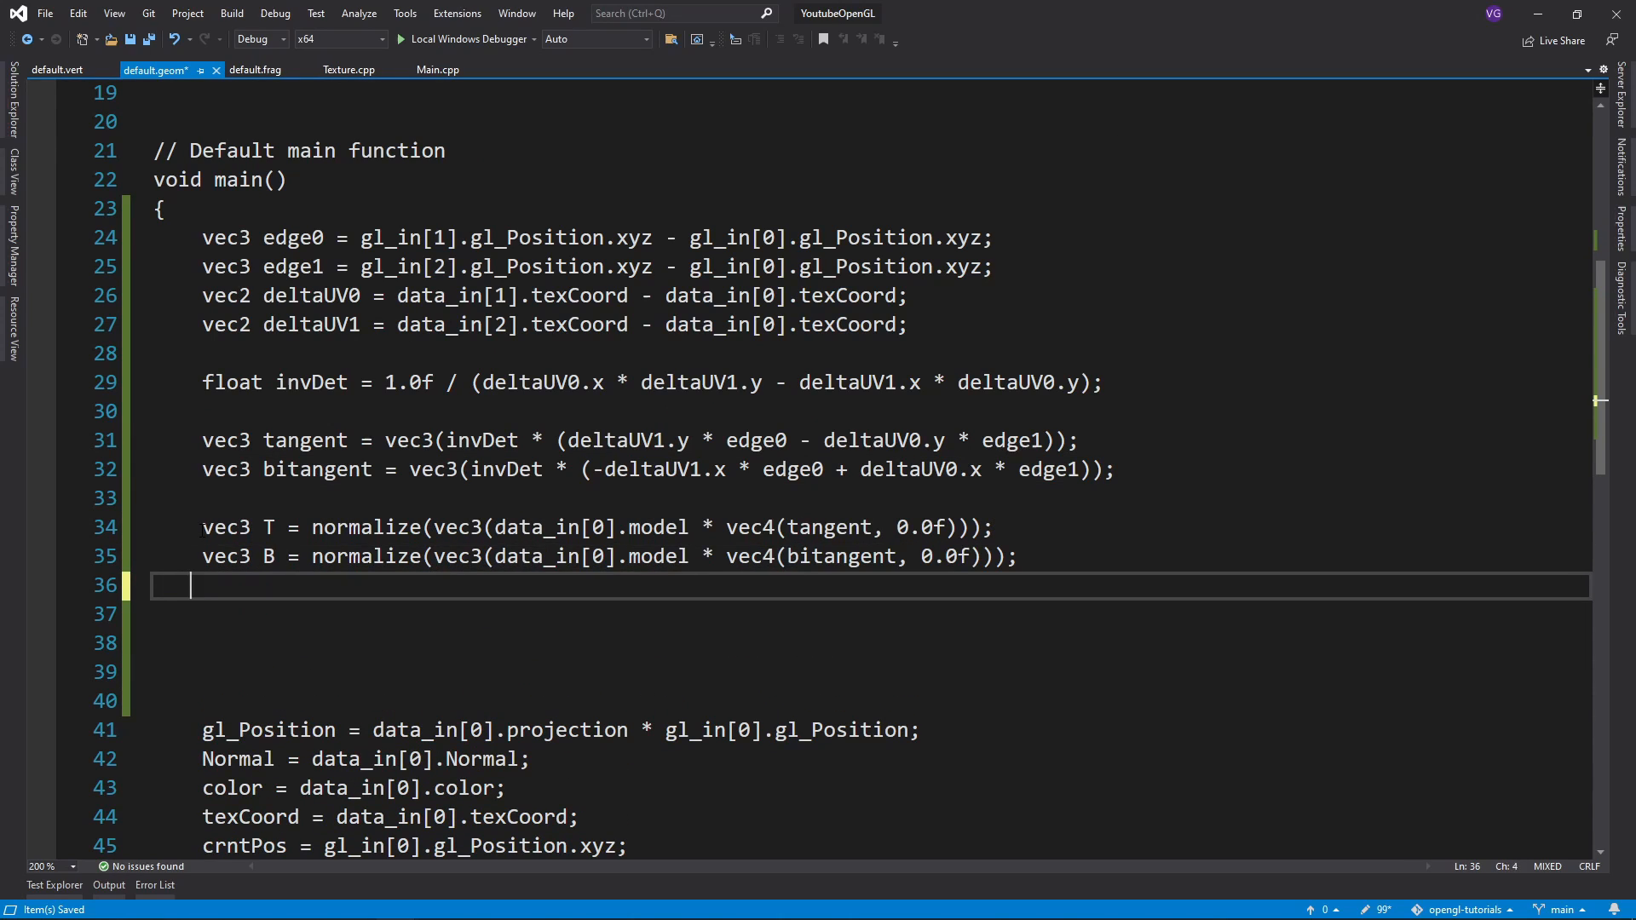
{"action": "type", "text": "vec3 N ="}
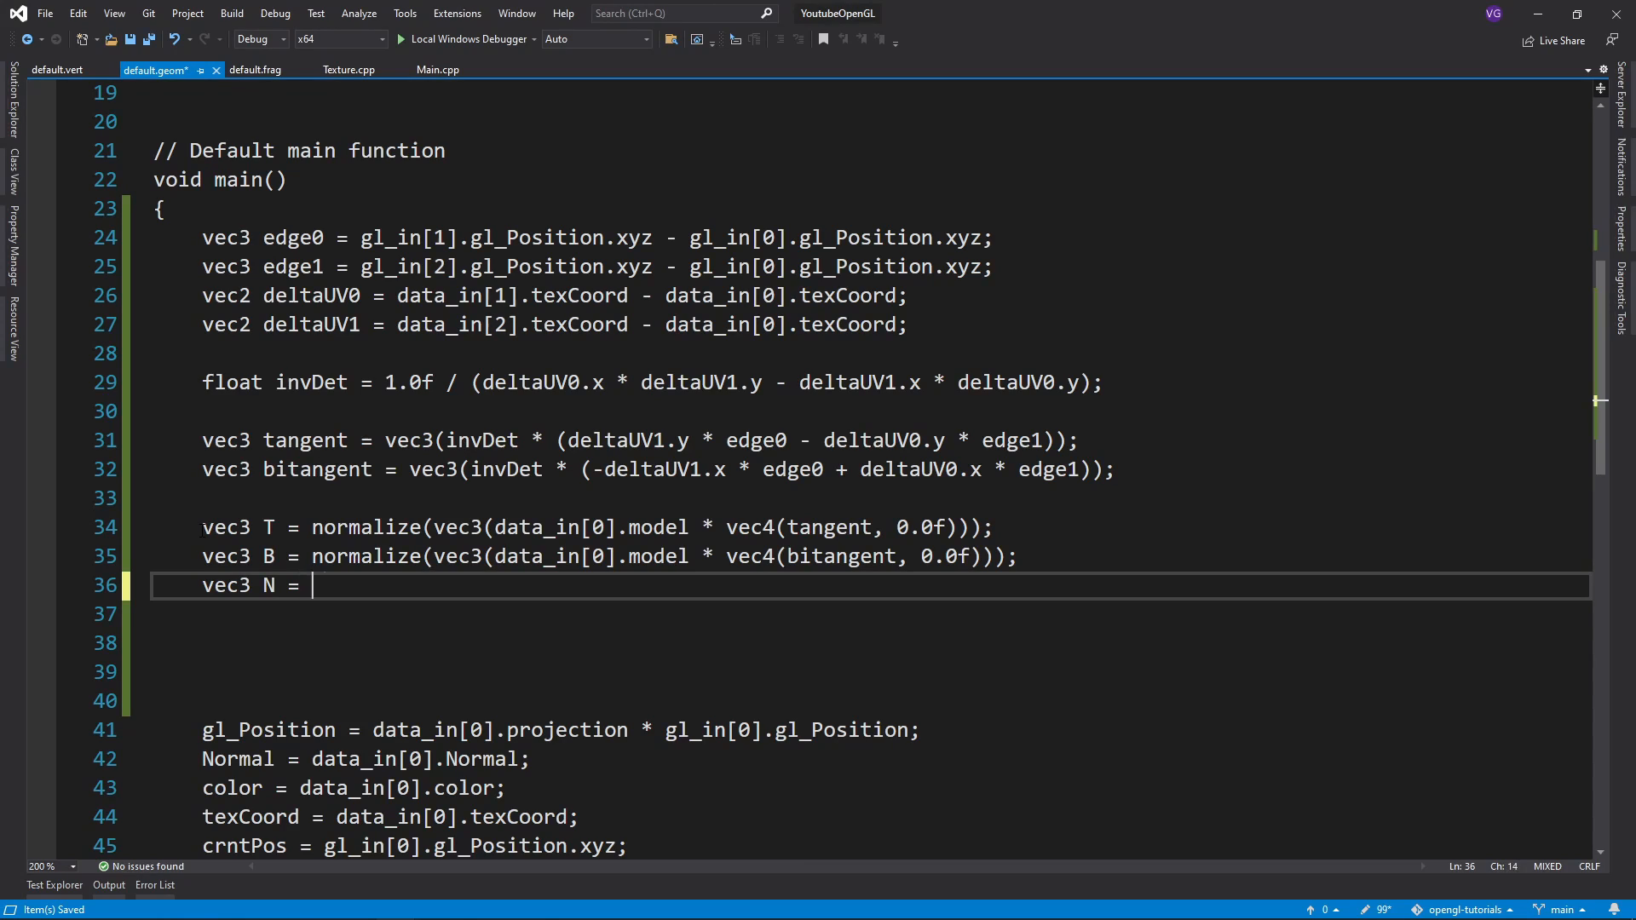
{"action": "type", "text": "normalize(v"}
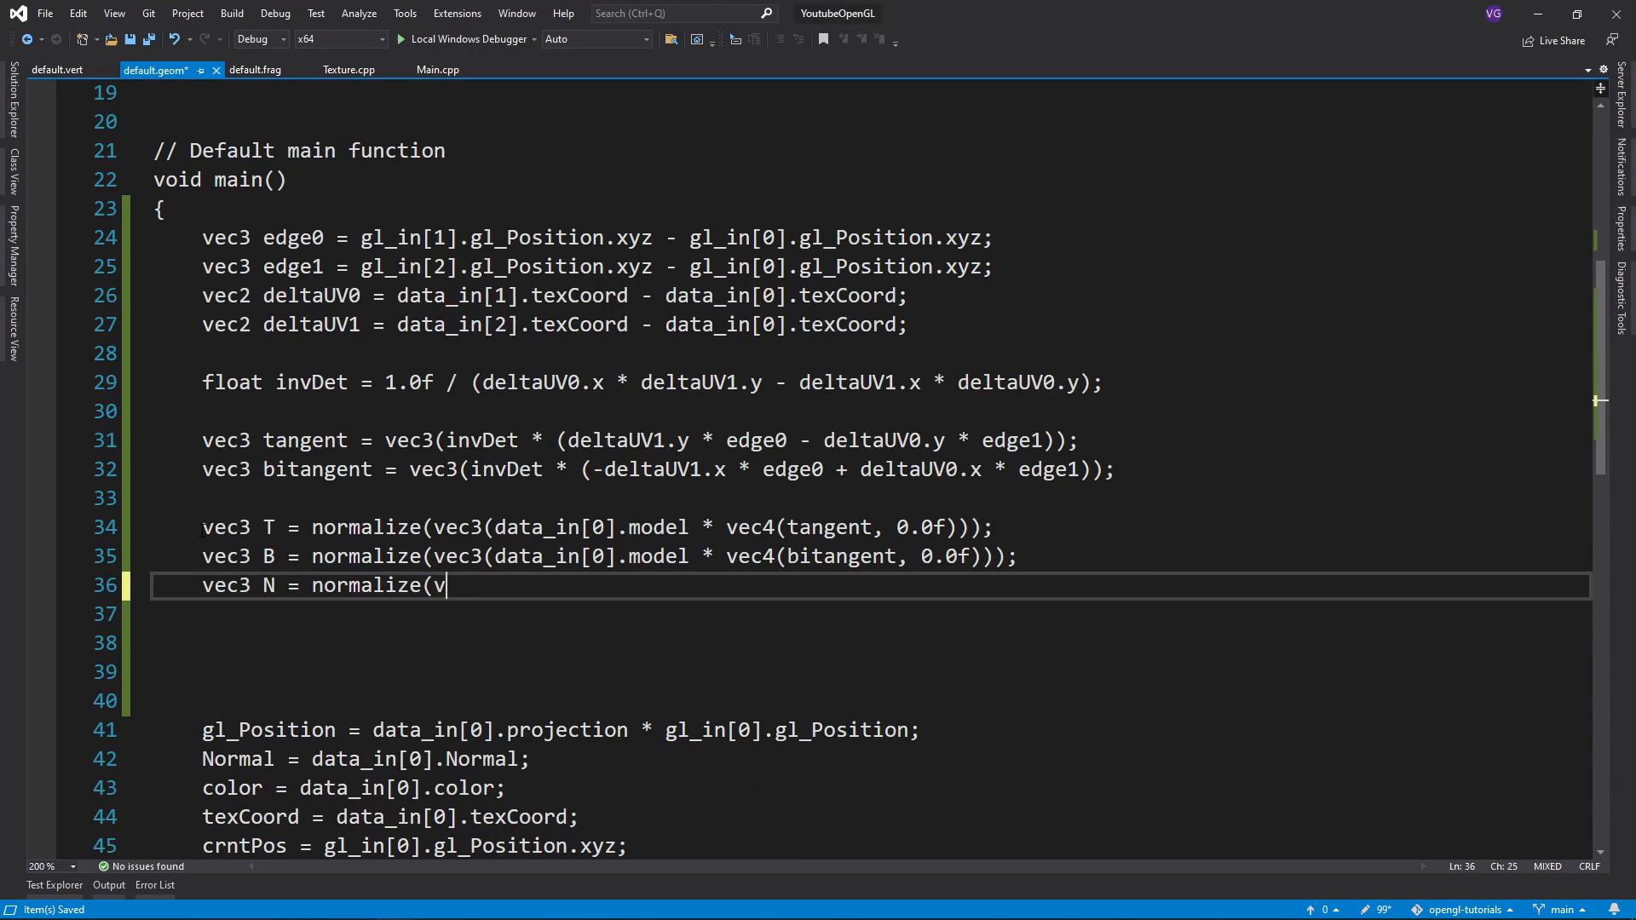
{"action": "type", "text": "ec3(data_i"}
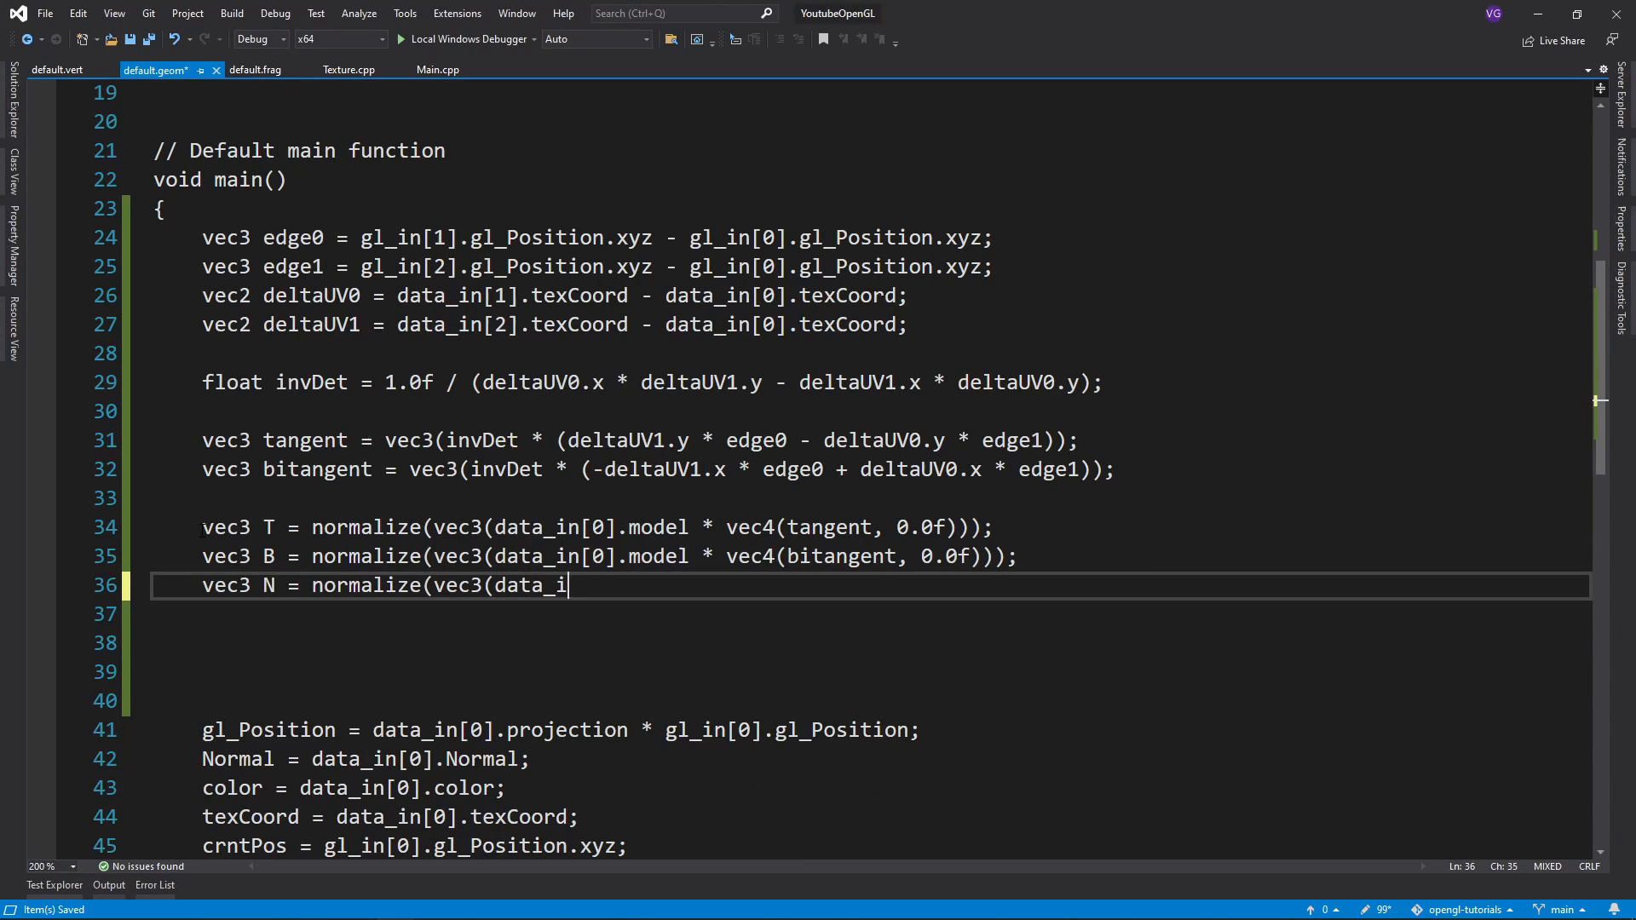
{"action": "type", "text": "n[0].model"}
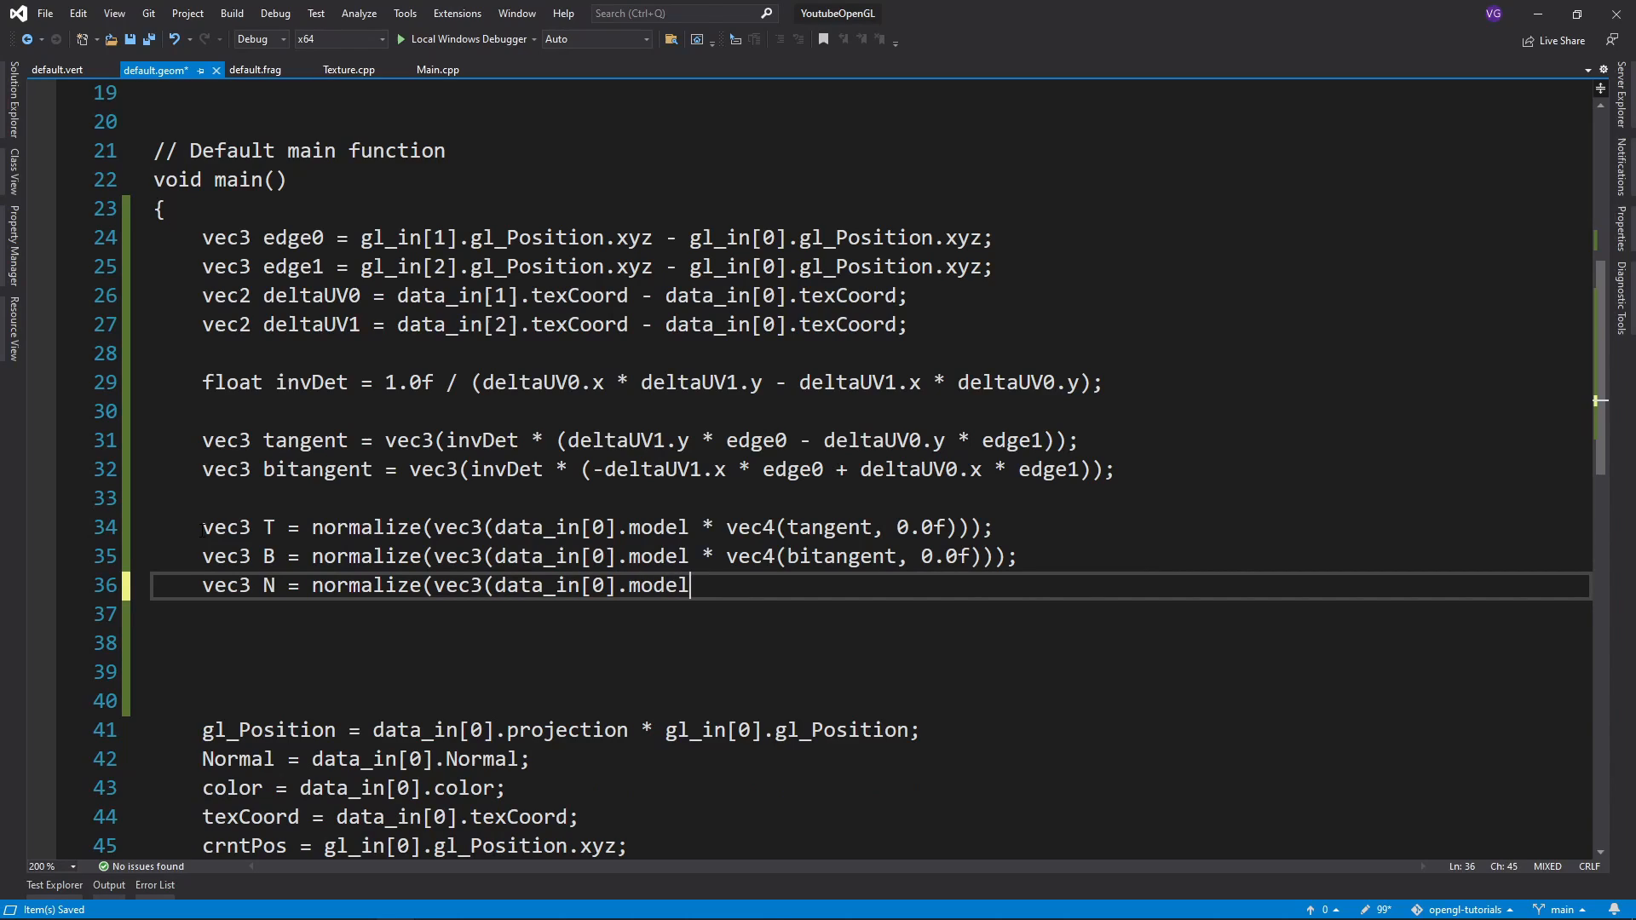
{"action": "type", "text": "* vec4(cr"}
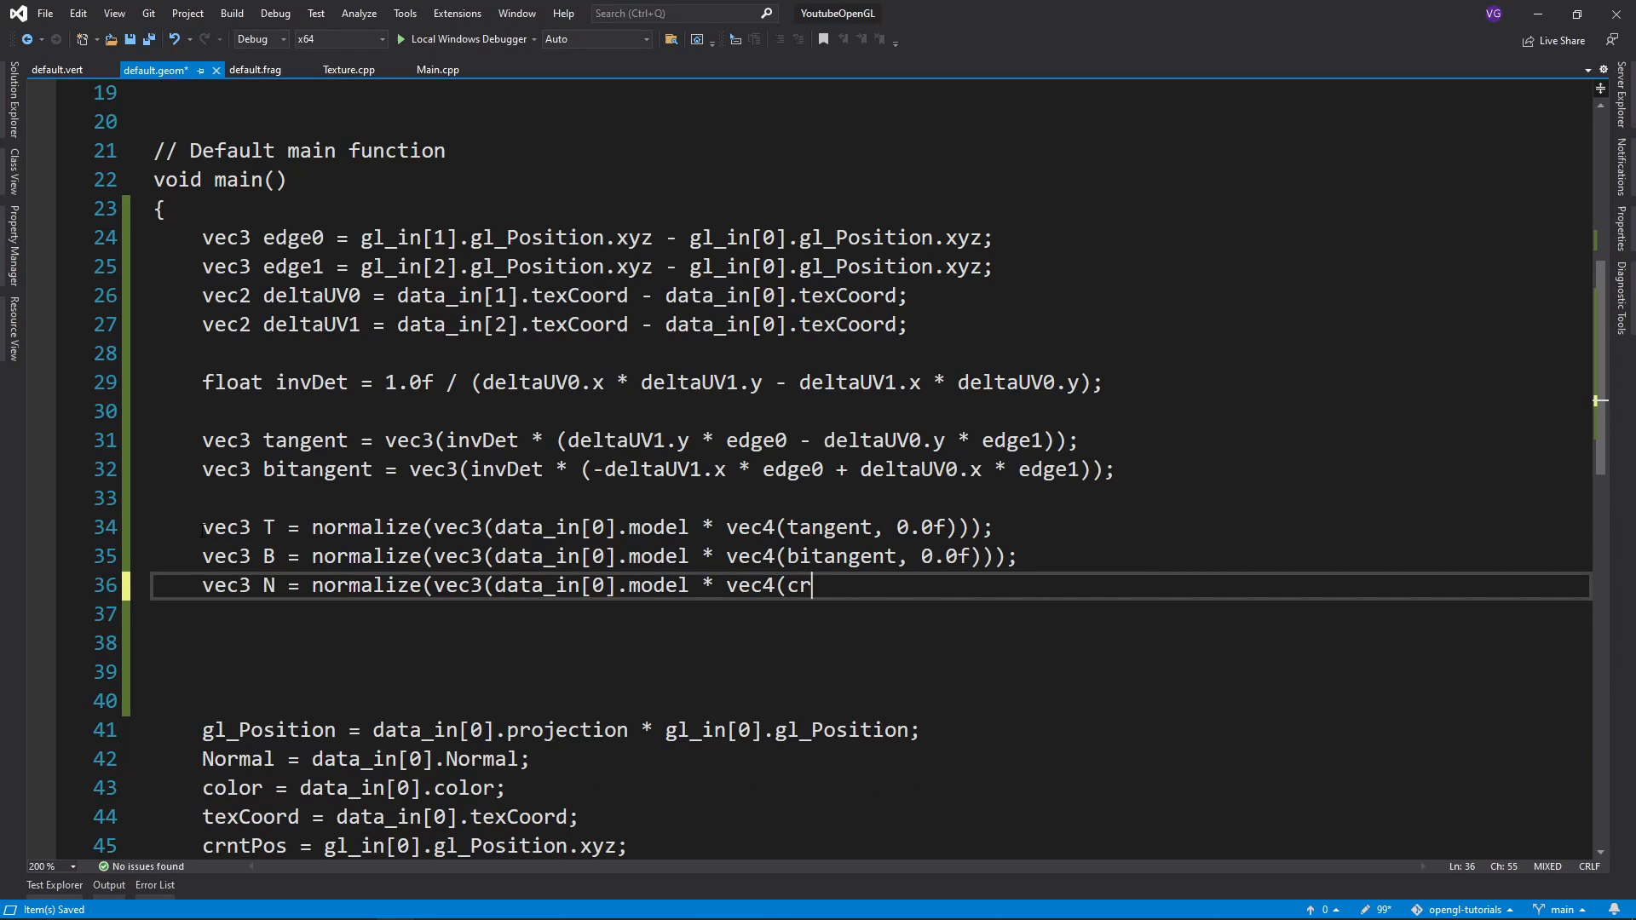
{"action": "type", "text": "oss(edge1, edge0), 0.0f)));"}
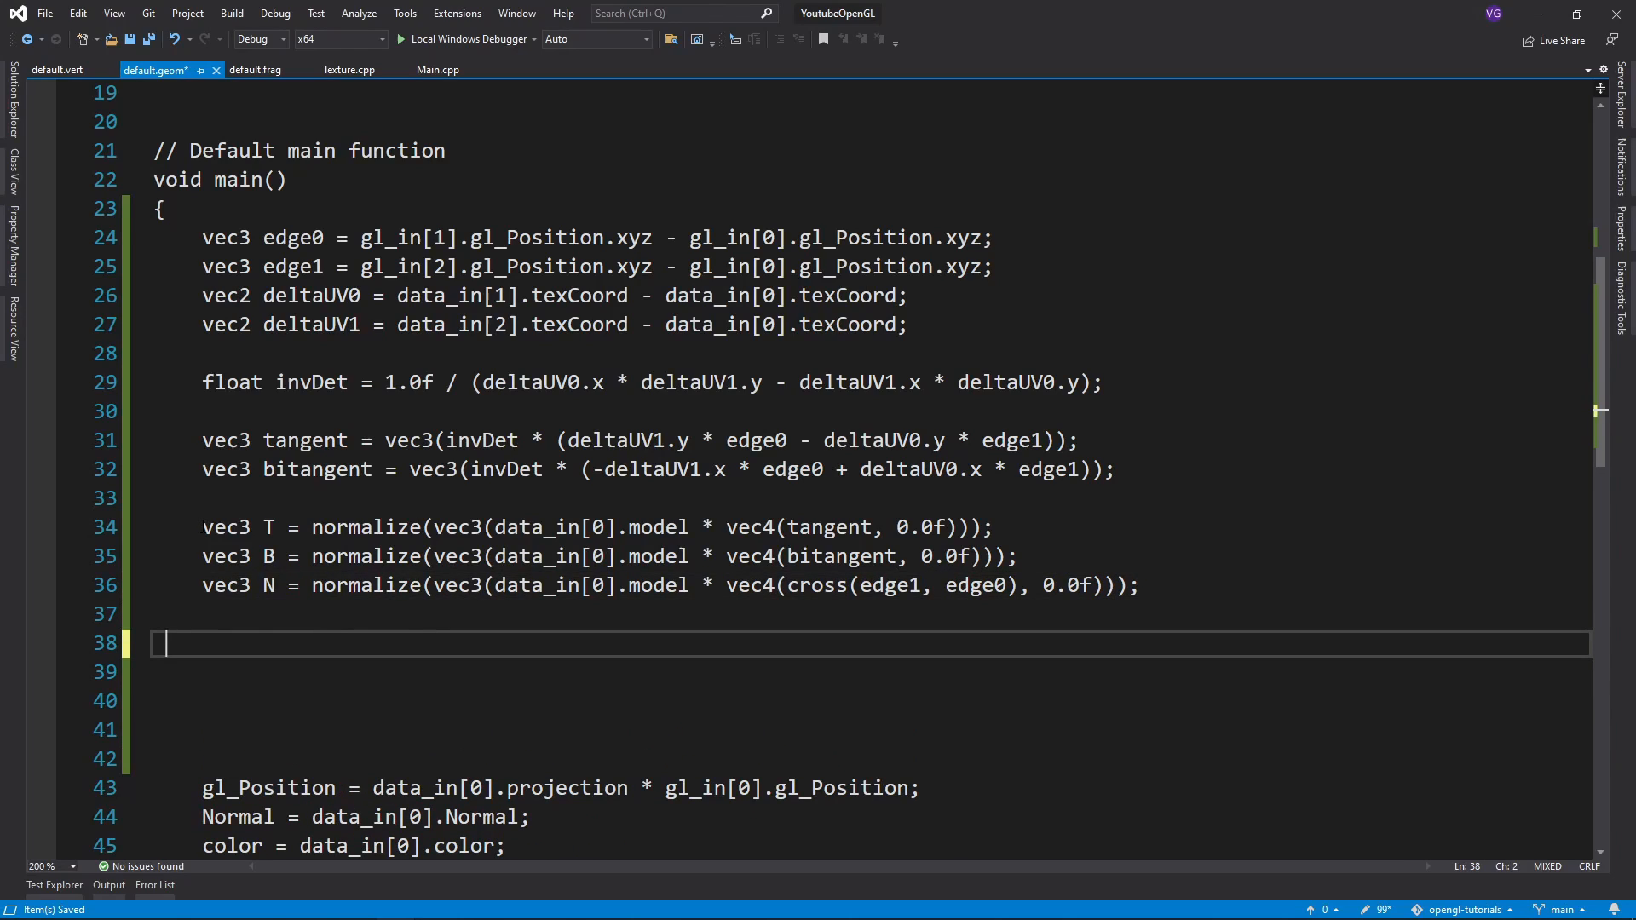
{"action": "type", "text": "mat3 TBN = mat3(T, B, N);"}
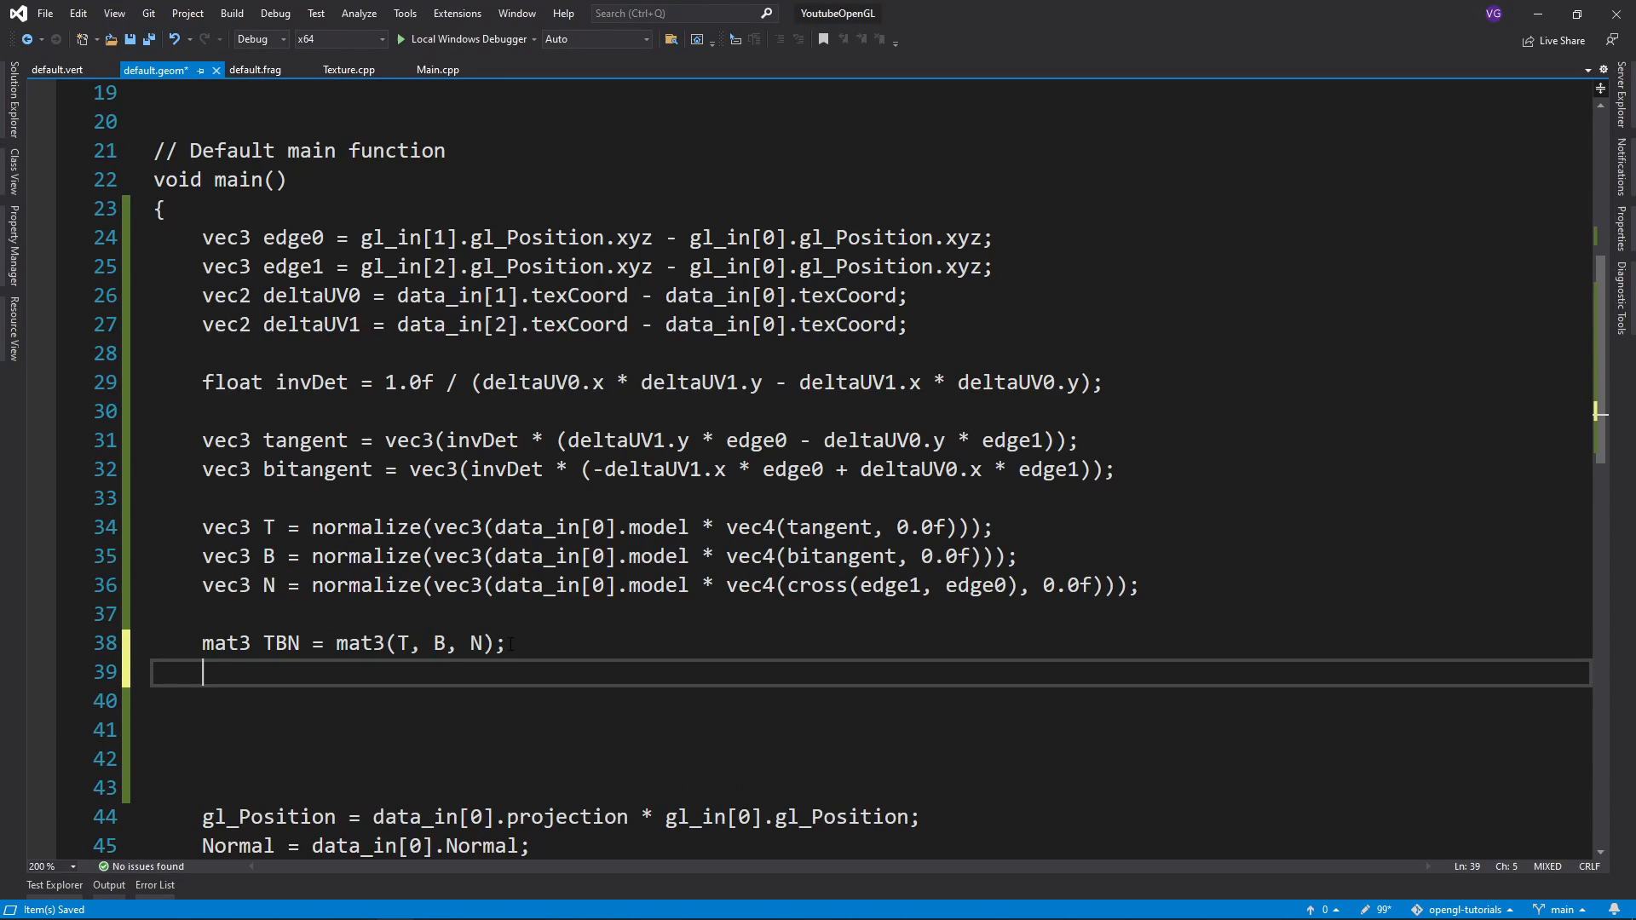
- Reassign TBN = transpose(TBN); in default.geom, then bring up default.vert
{"action": "type", "text": "TBN ="}
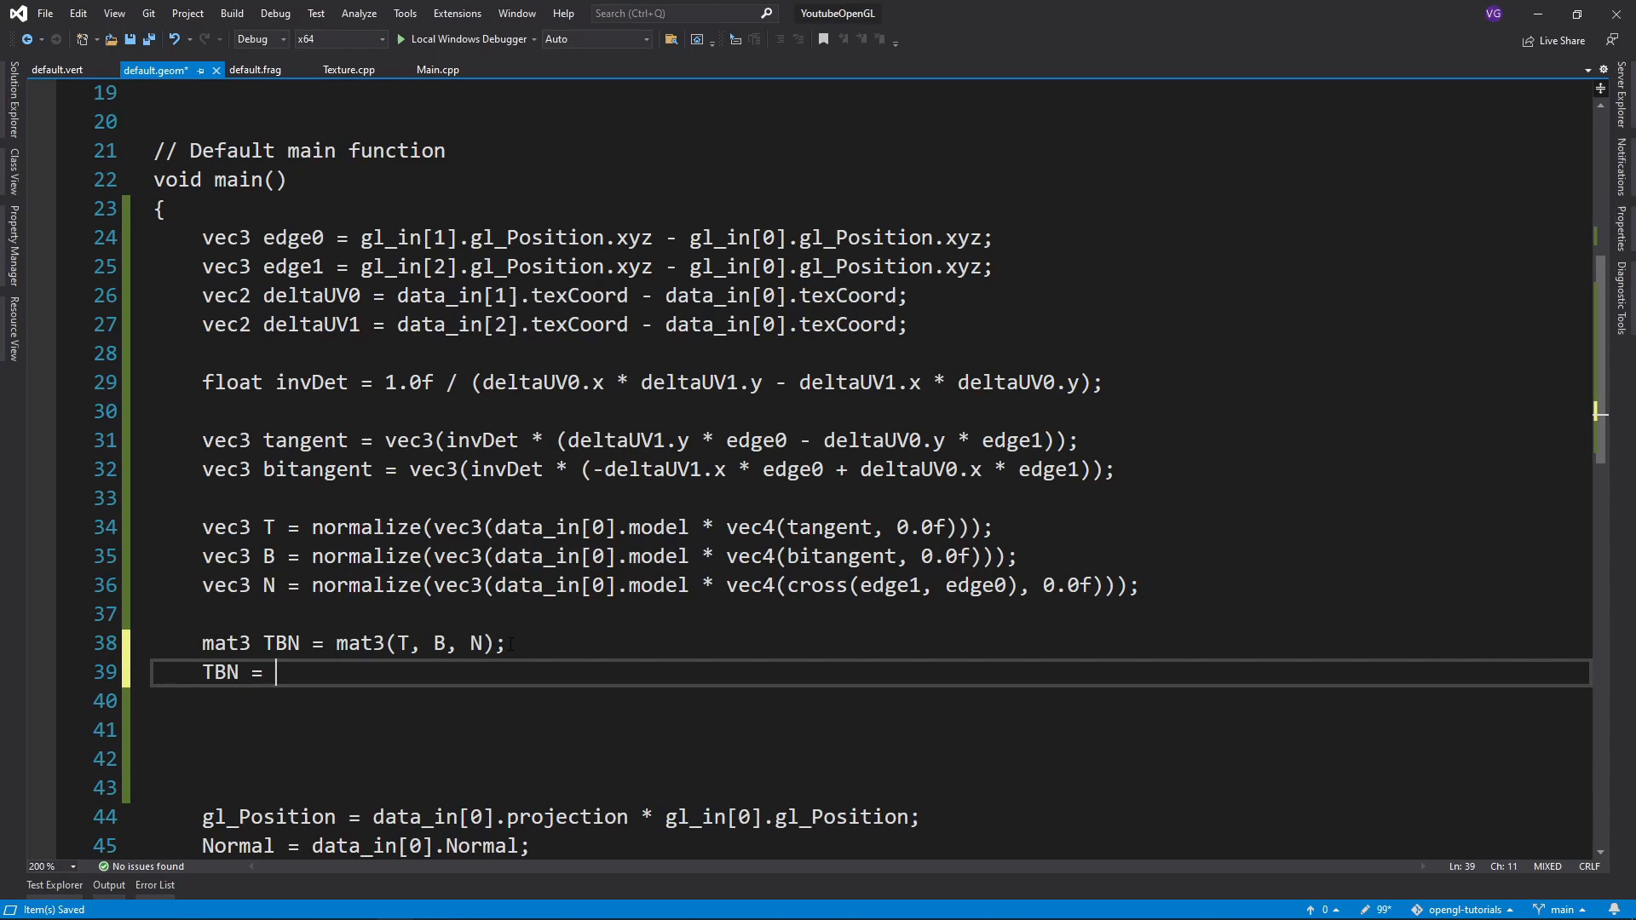
{"action": "type", "text": "trans"}
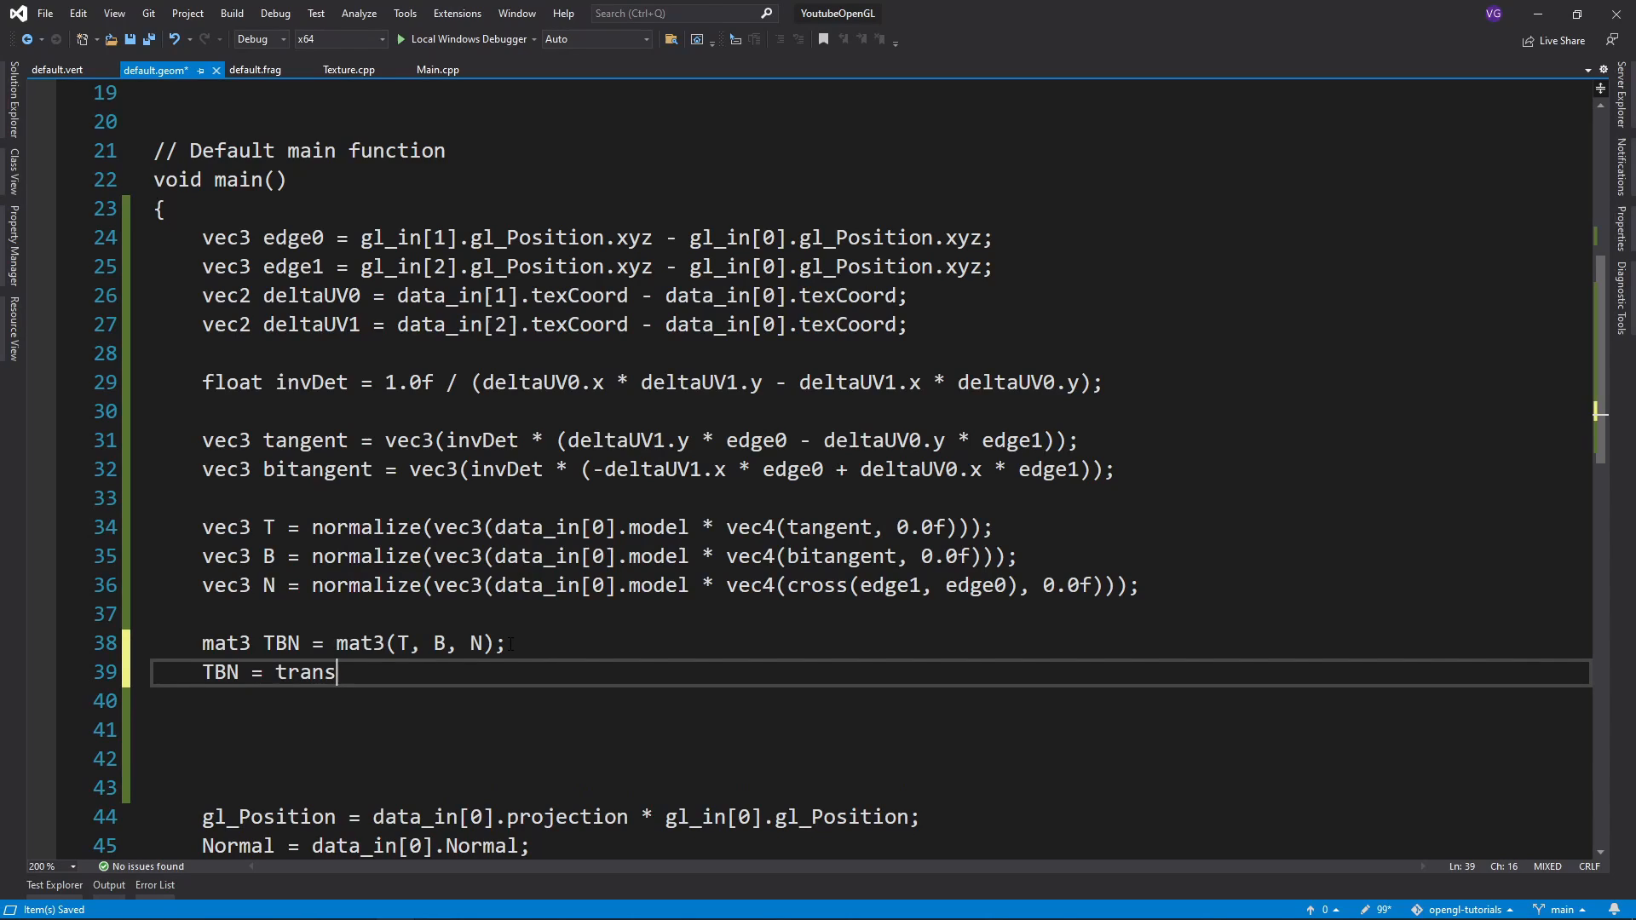
{"action": "type", "text": "pose("}
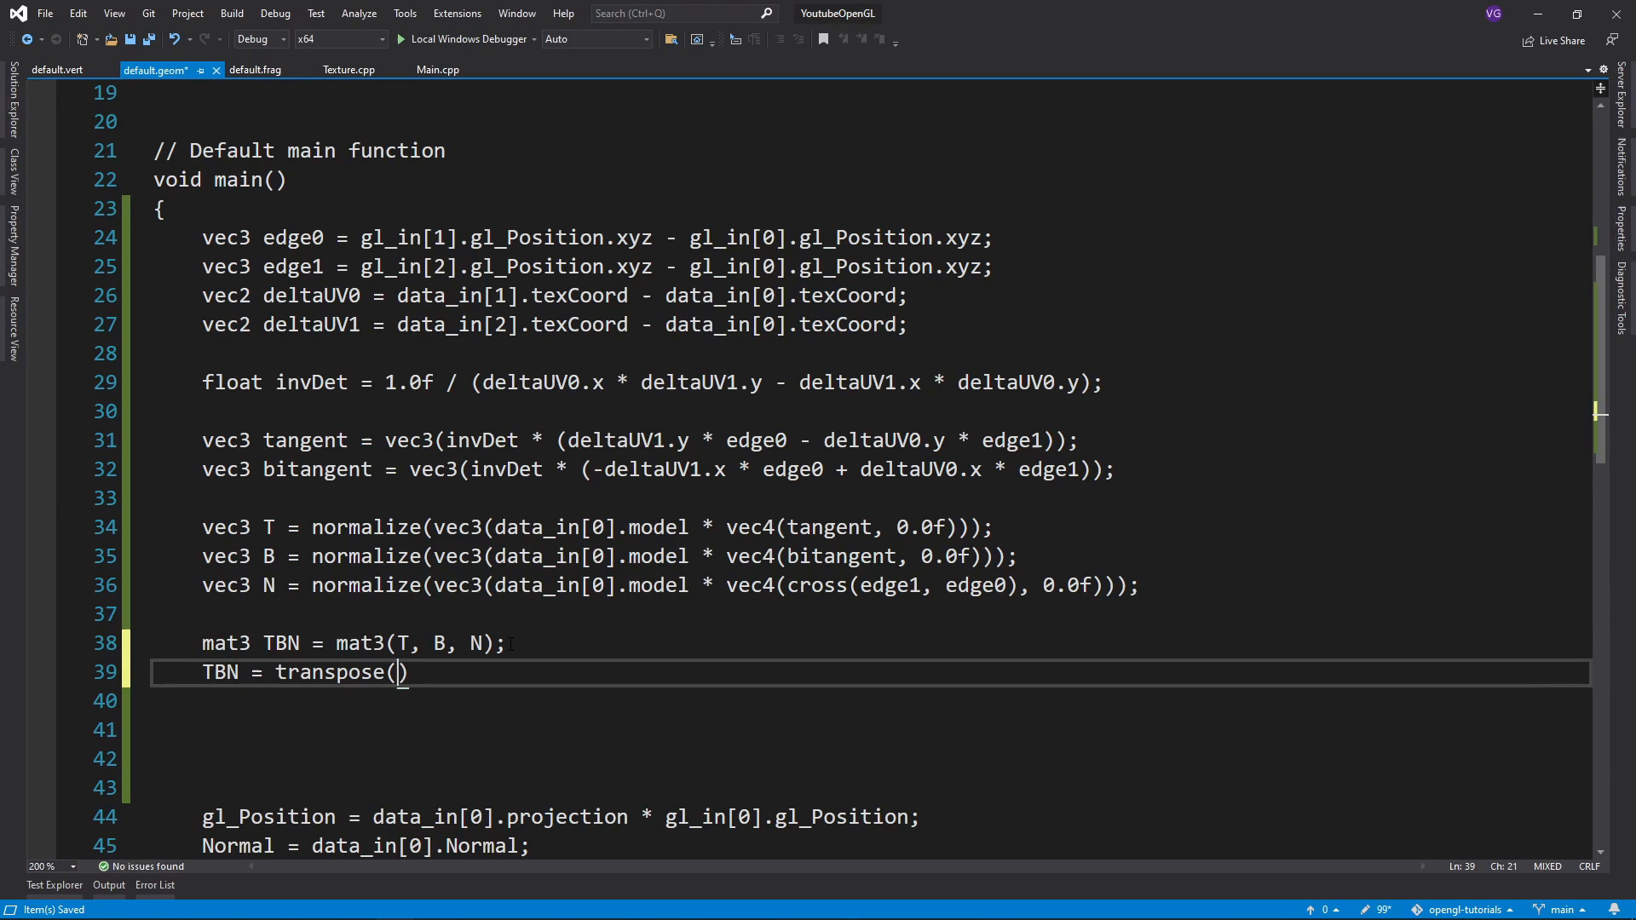
{"action": "type", "text": "TB"}
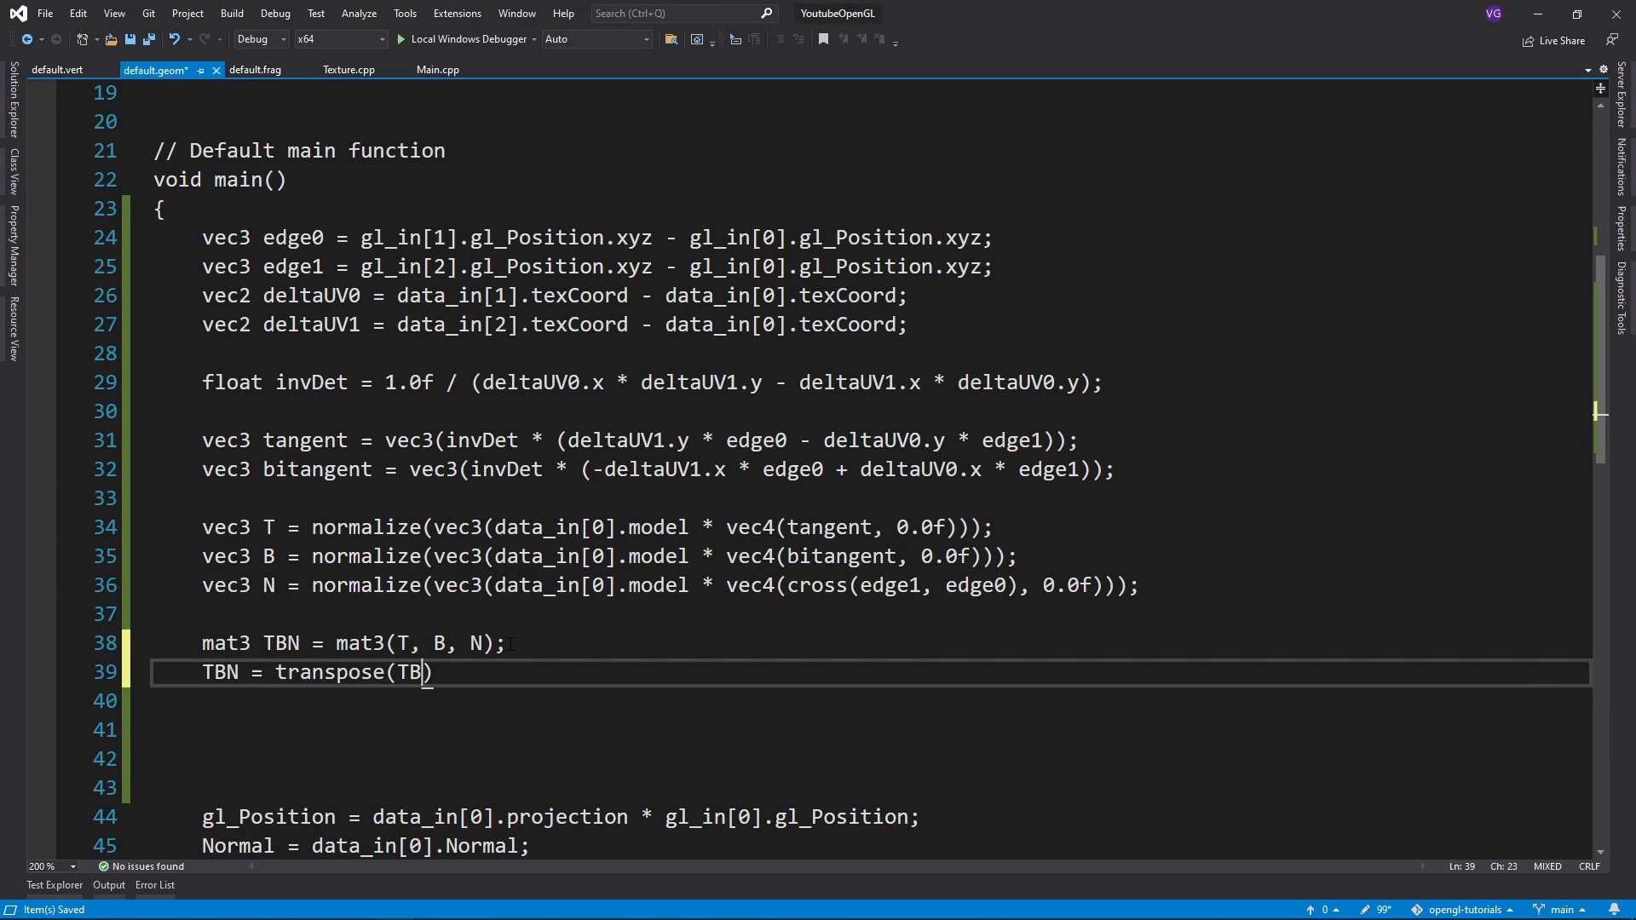
{"action": "type", "text": "N"}
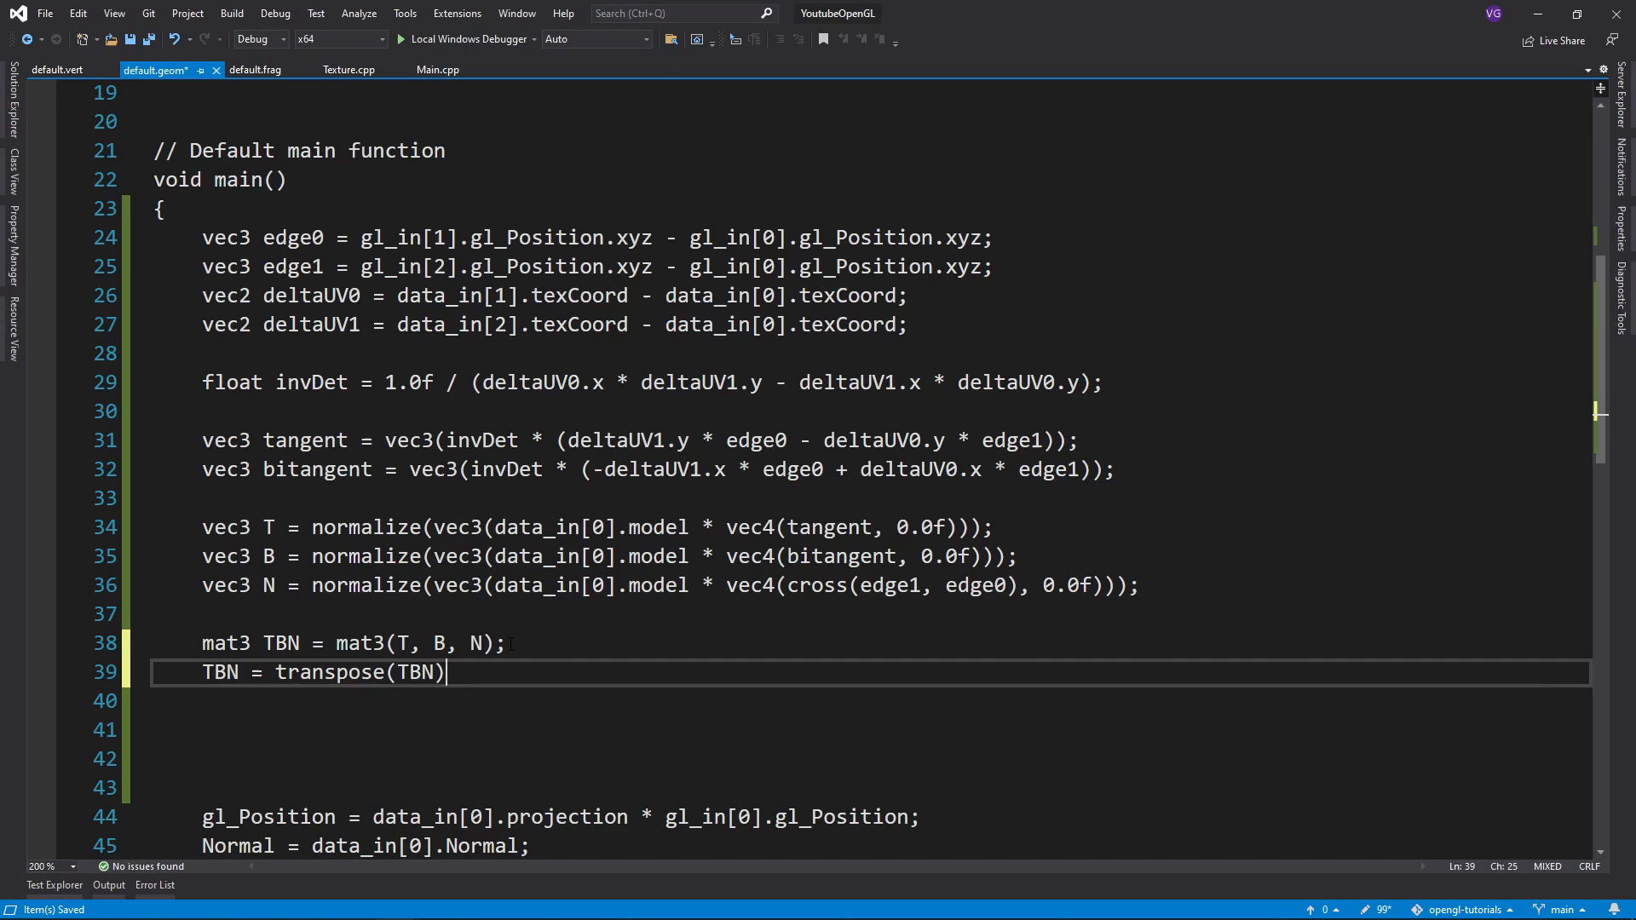
{"action": "type", "text": ";"}
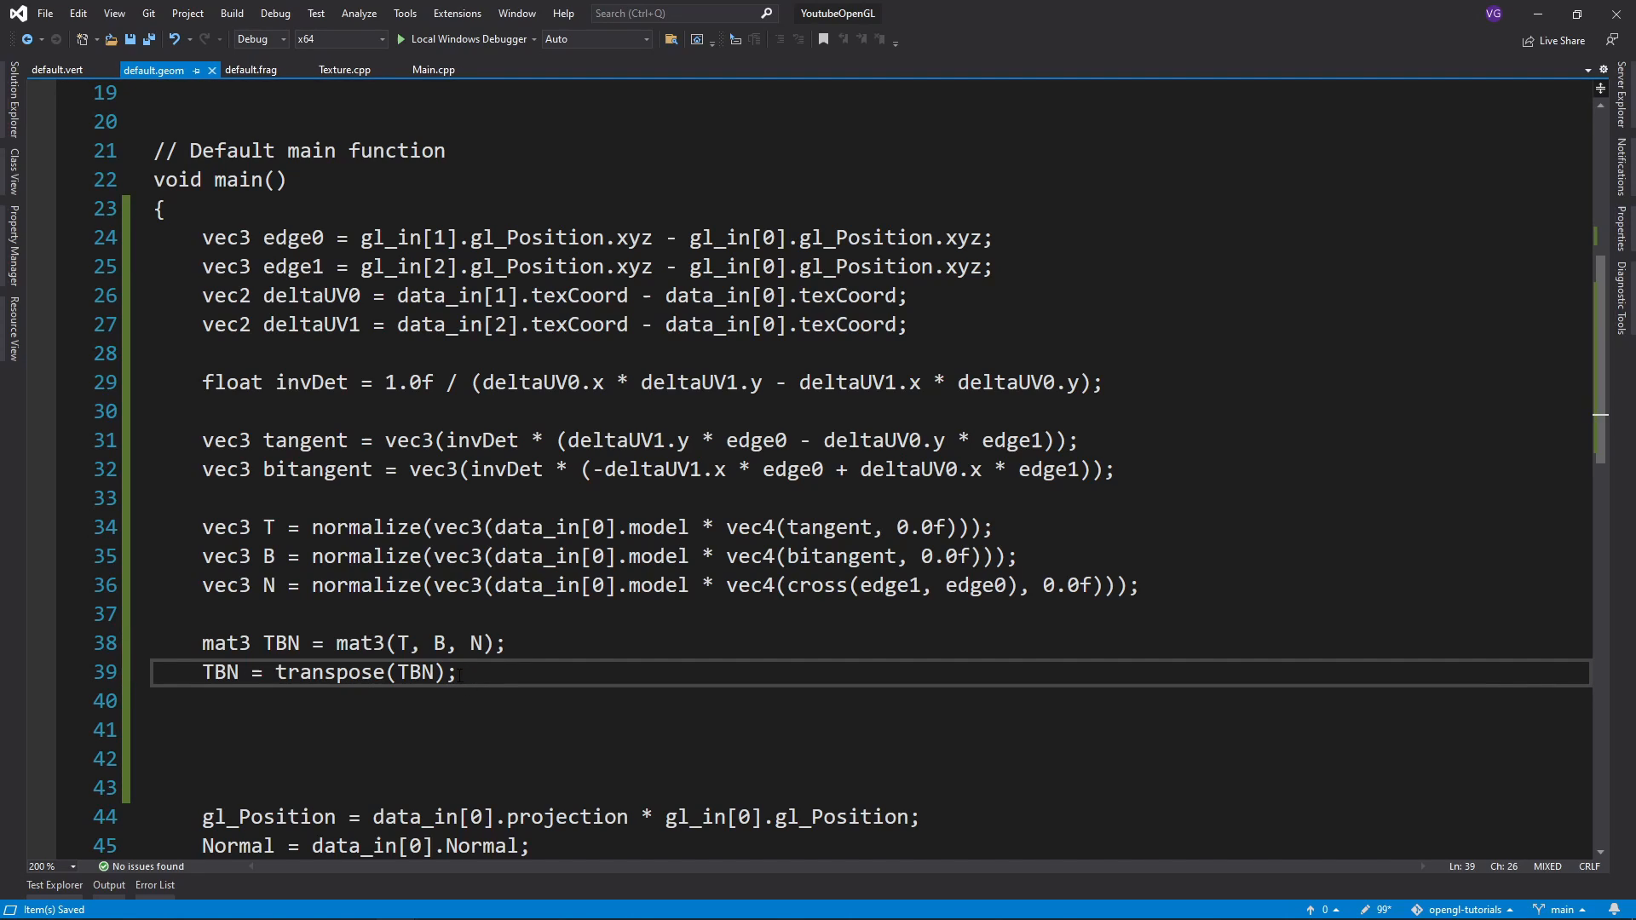
{"action": "left_click", "coordinate": [56, 70]}
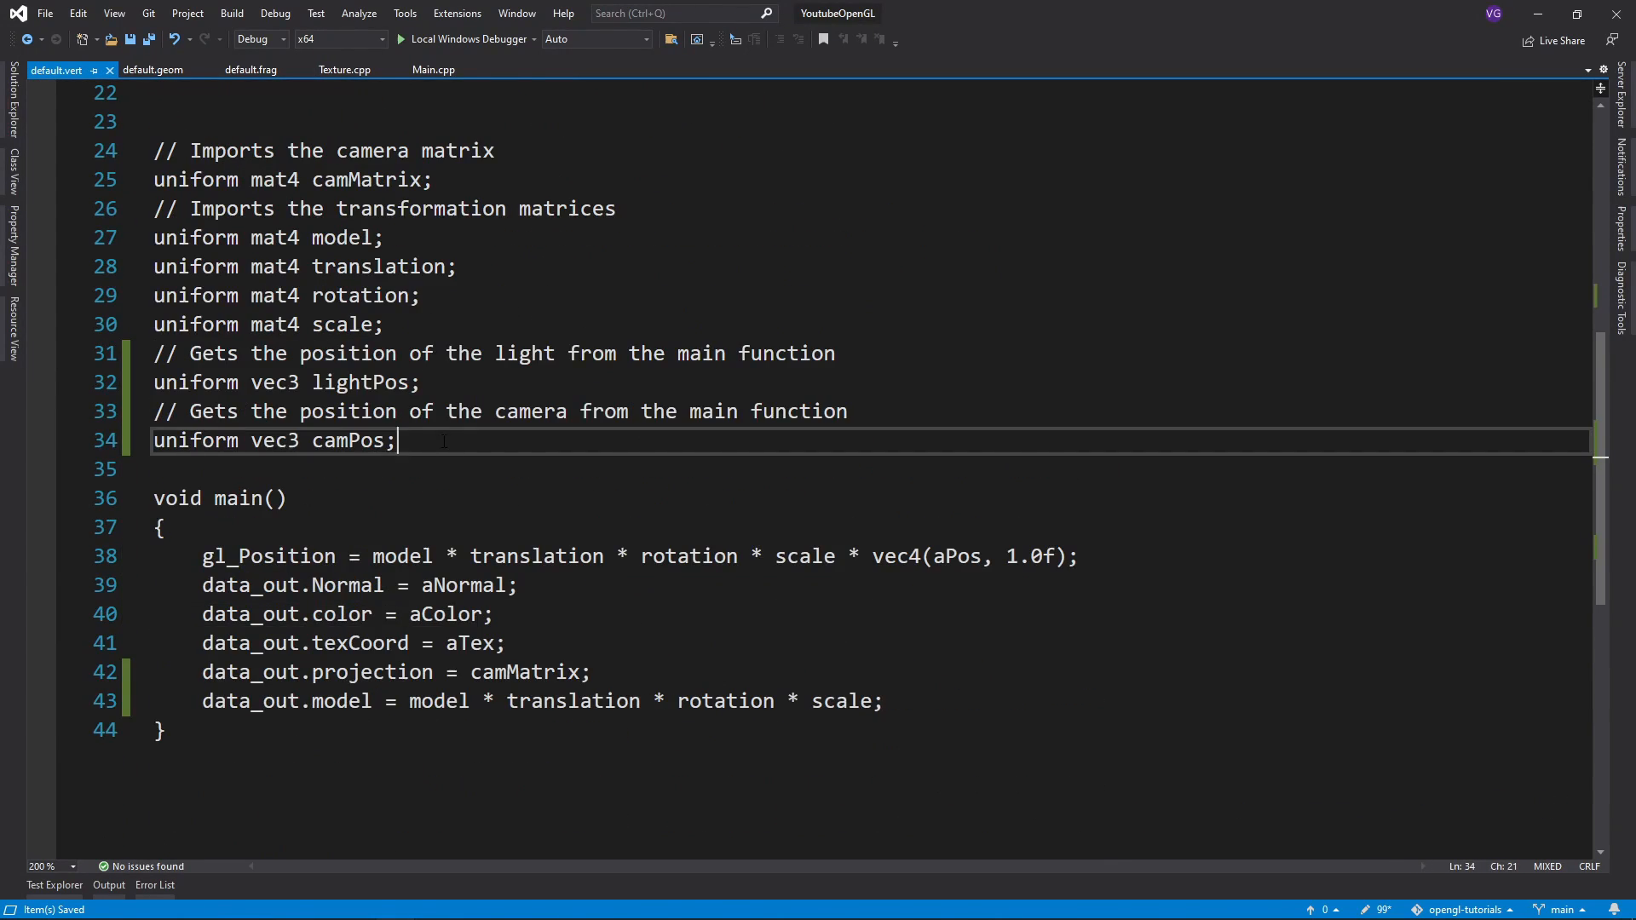
- Back in default.geom, prefix the first vertex's crntPos with TBN *
{"action": "left_click", "coordinate": [153, 70]}
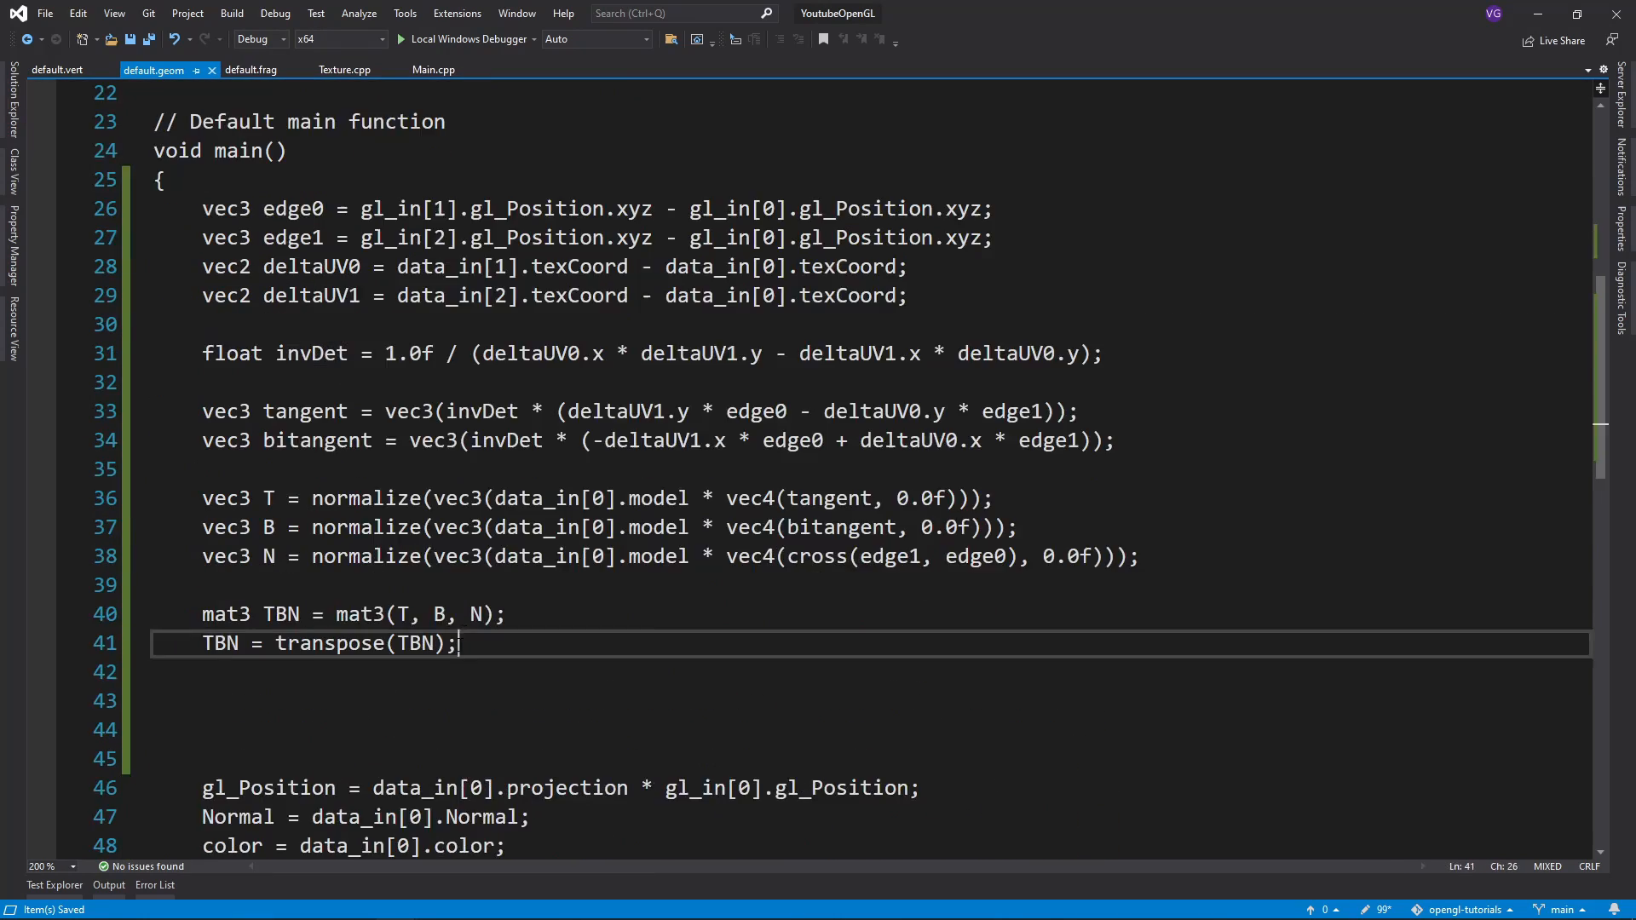
{"action": "scroll", "scroll_direction": "down", "scroll_amount": 3}
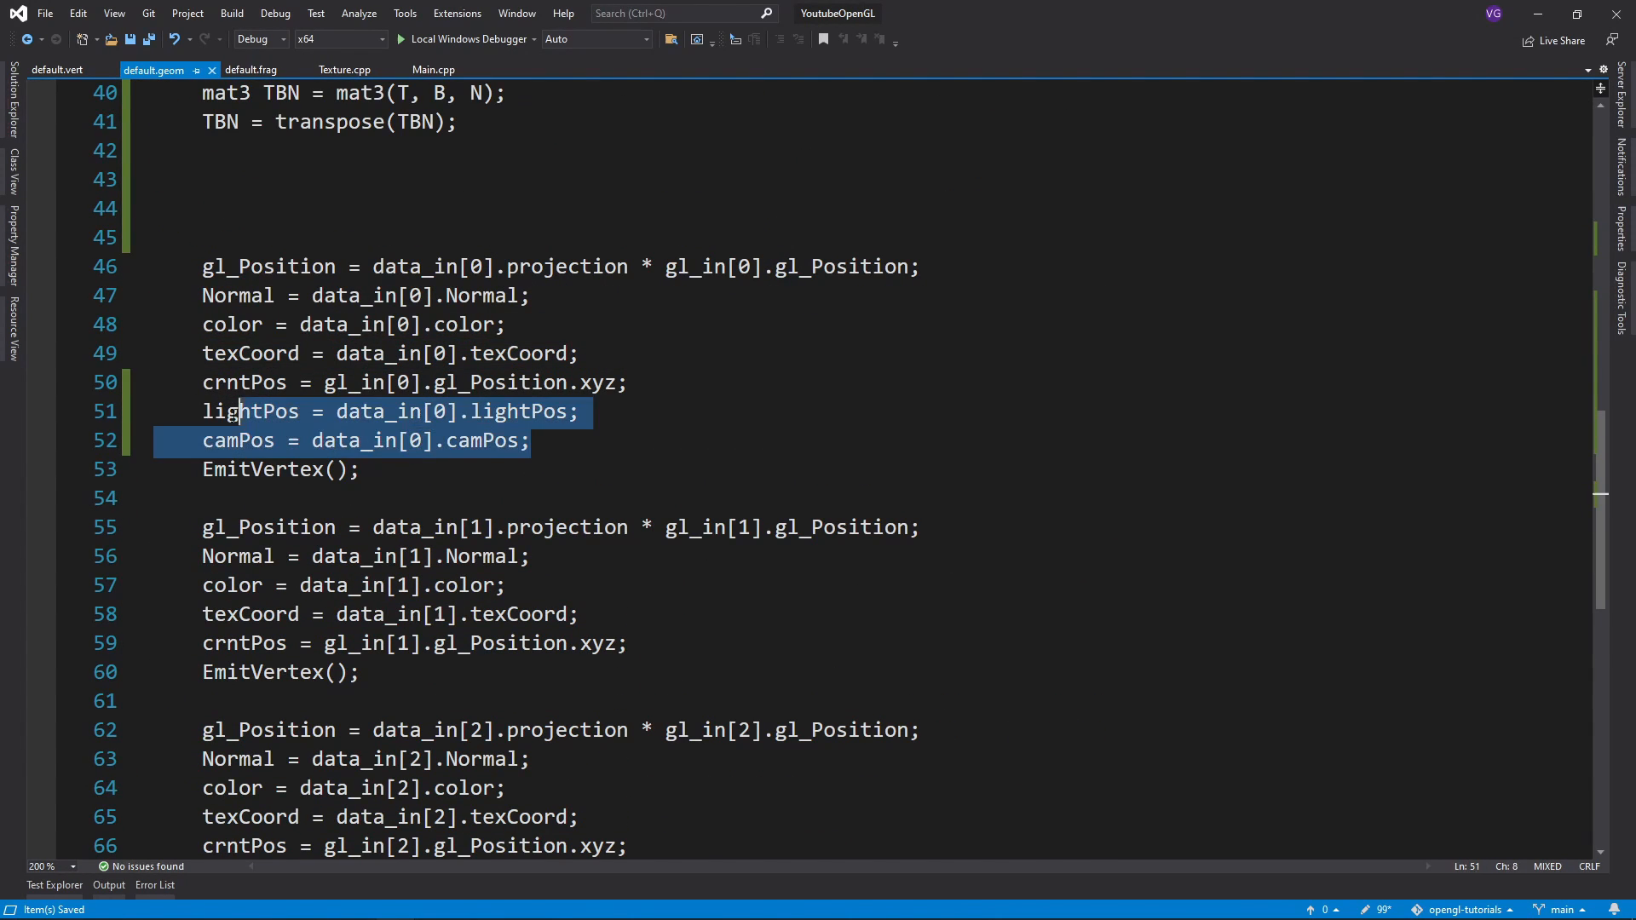
{"action": "type", "text": "TBN *"}
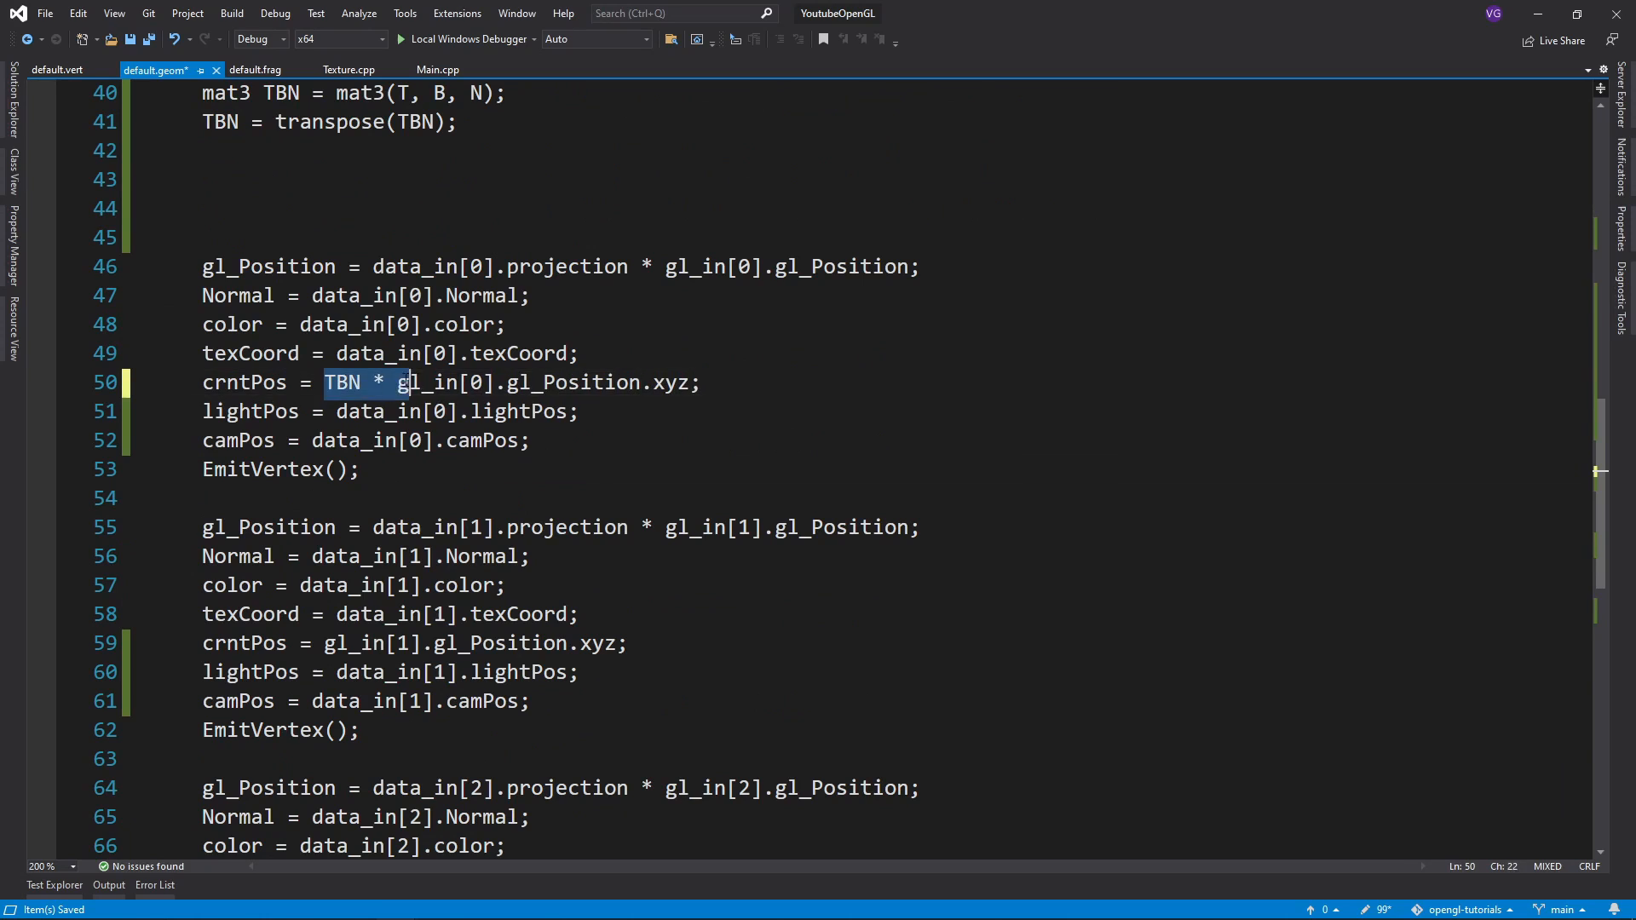